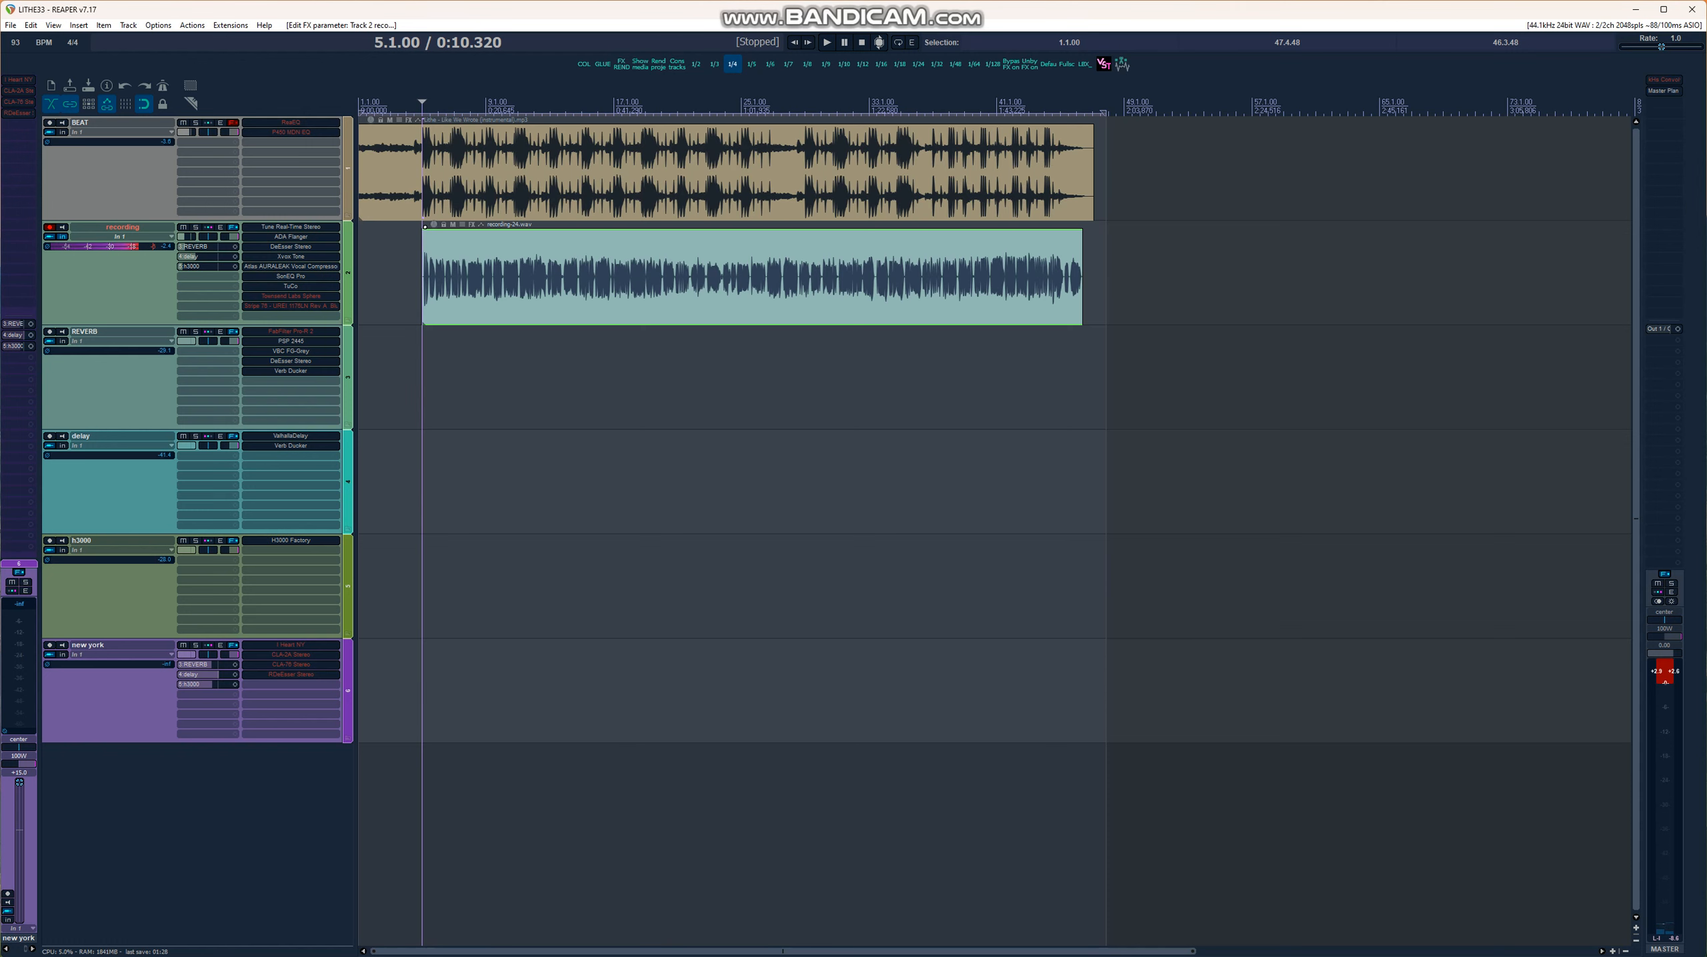
mouse_move(811, 43)
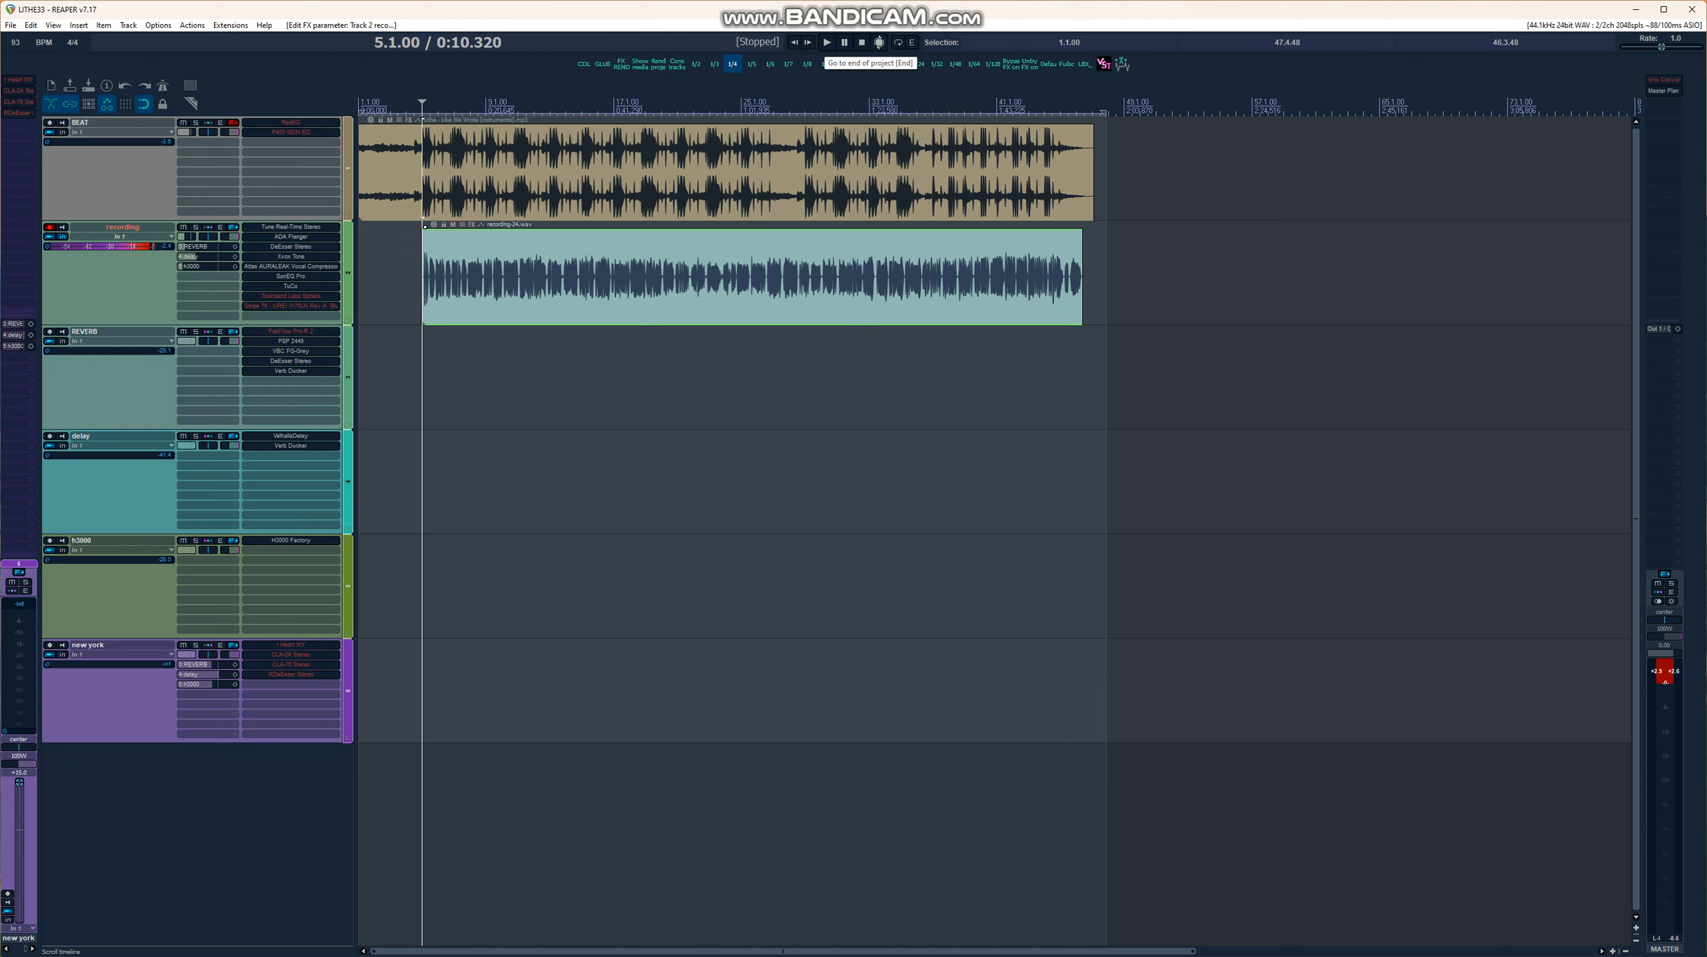
Start playback so the vocal recording plays over the beat.
left_click(826, 43)
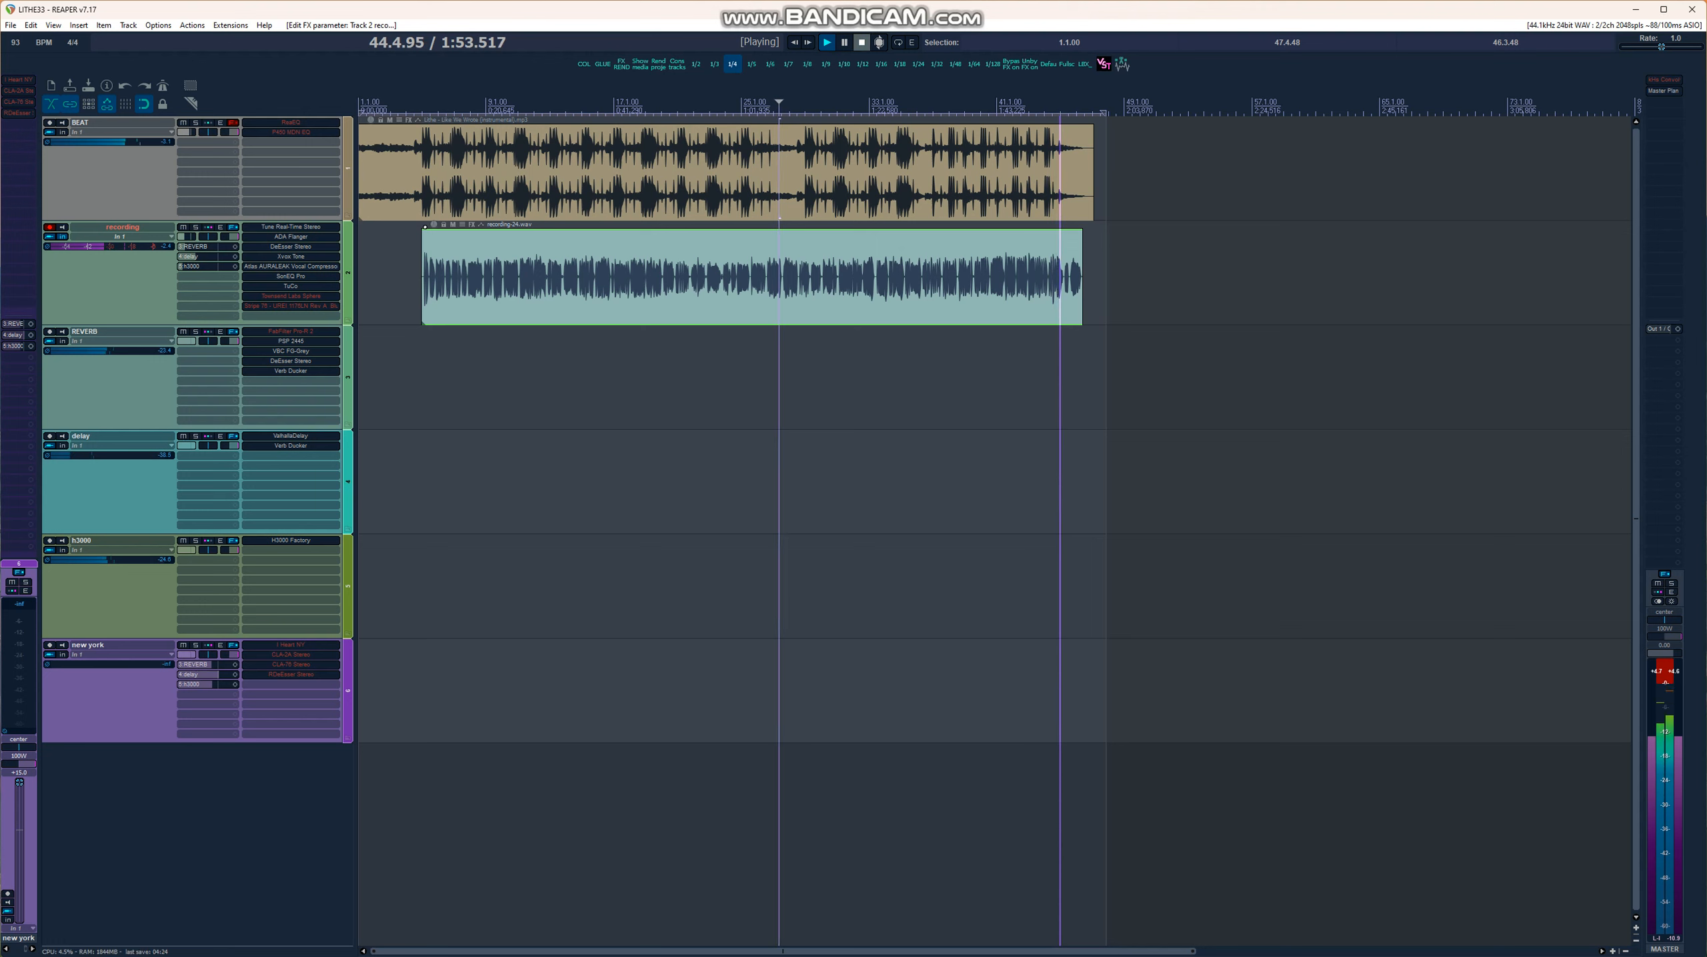
Pause playback and show the RVox compressor from the track's StudioRack.
left_click(845, 41)
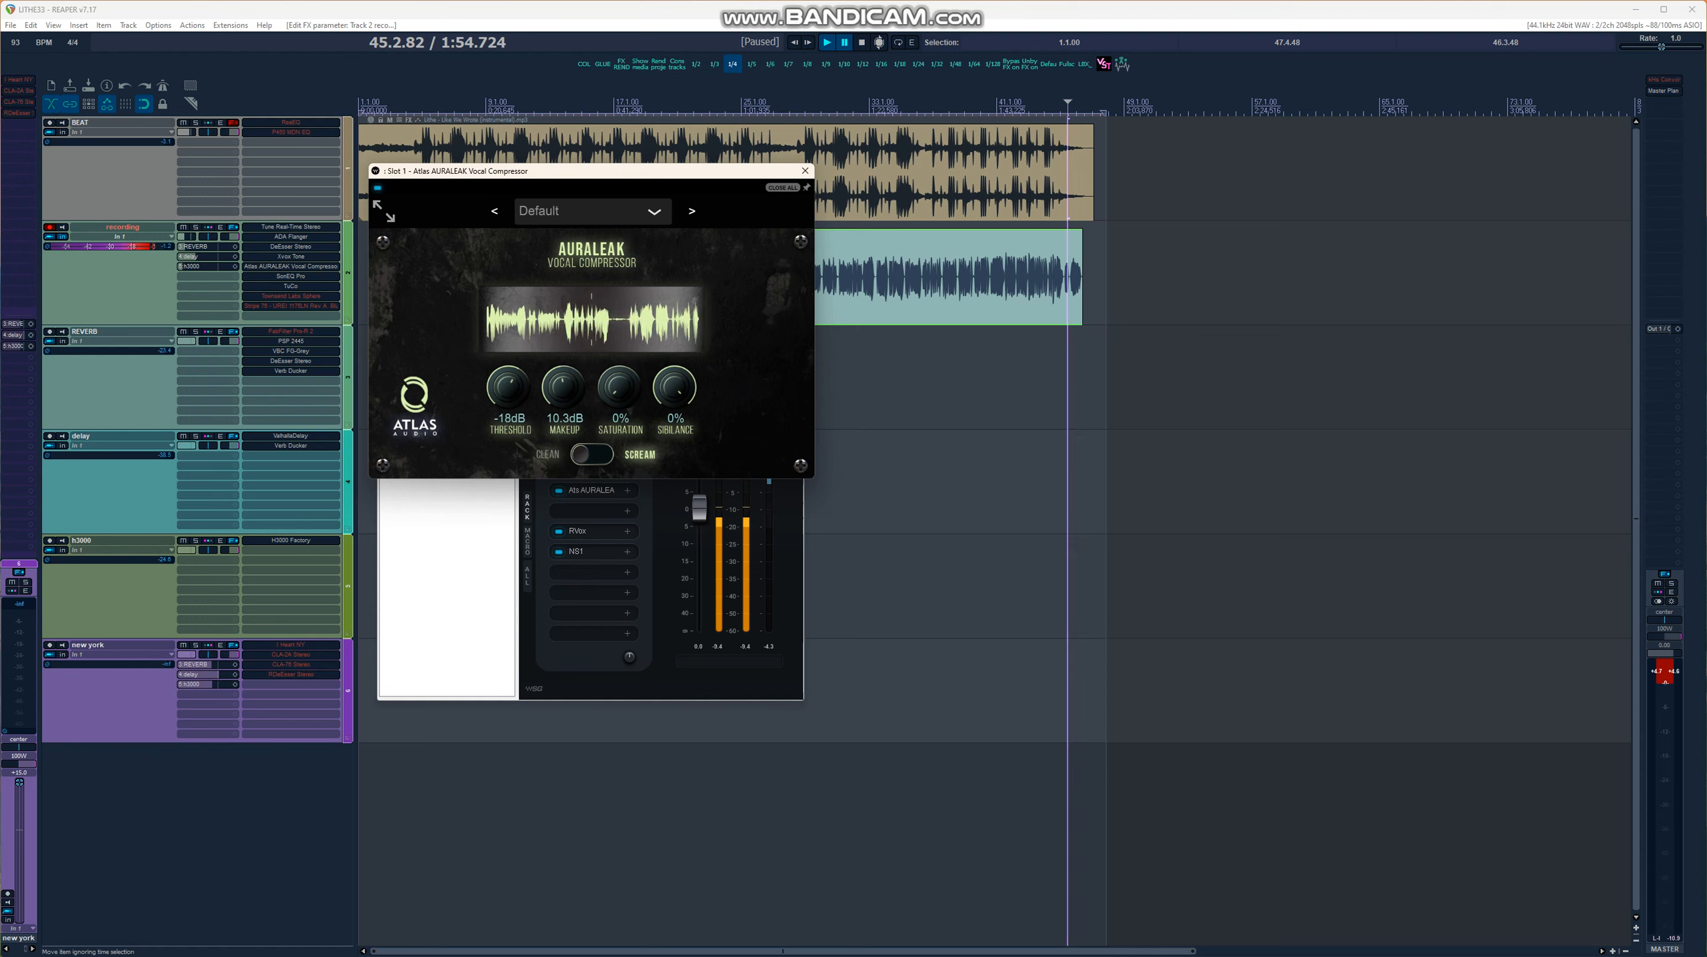
left_click(577, 530)
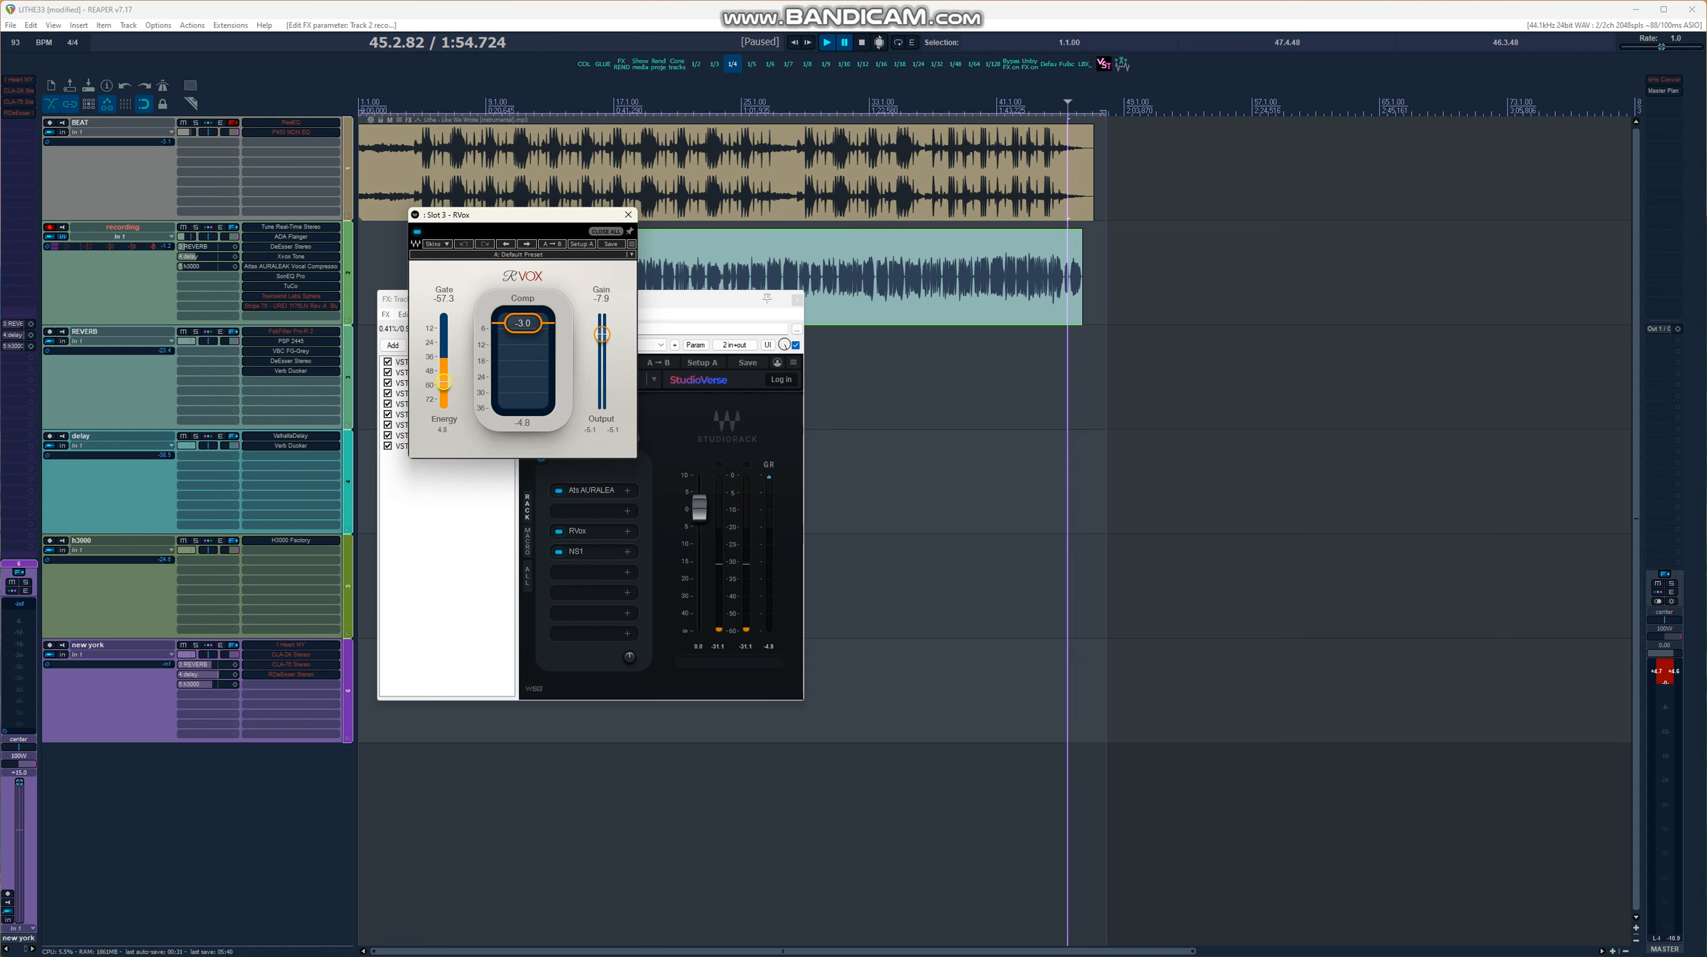
View the NS1 noise suppressor, then close the rack plugin windows.
left_click(577, 551)
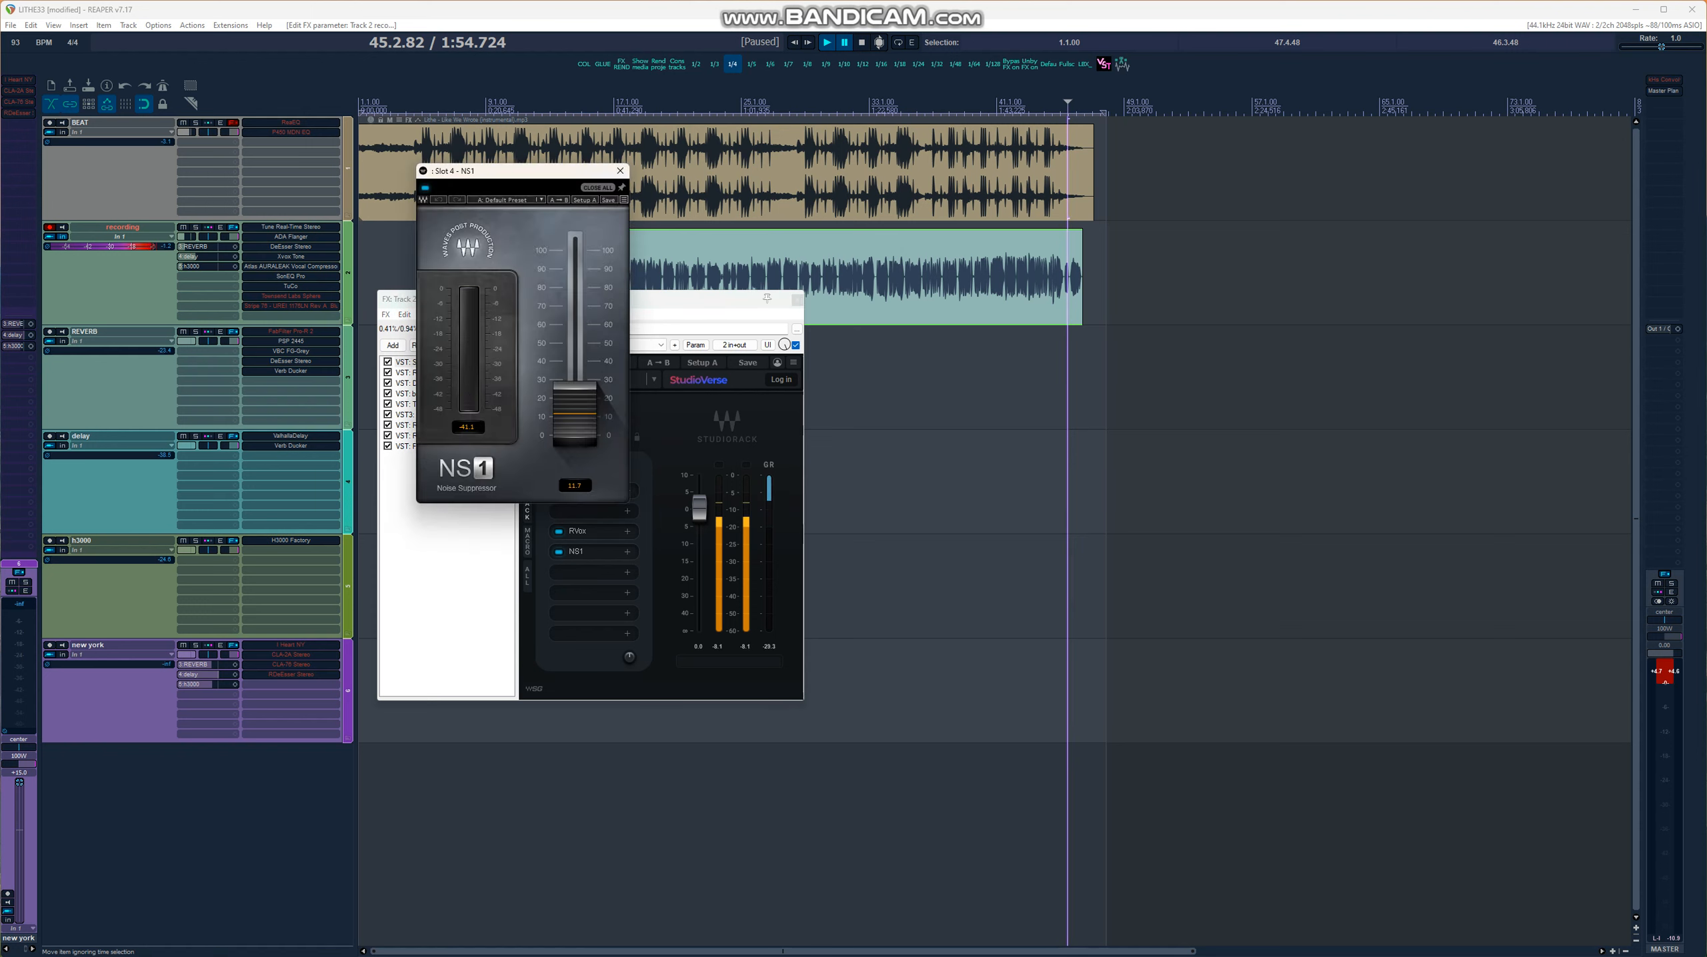
left_click(619, 171)
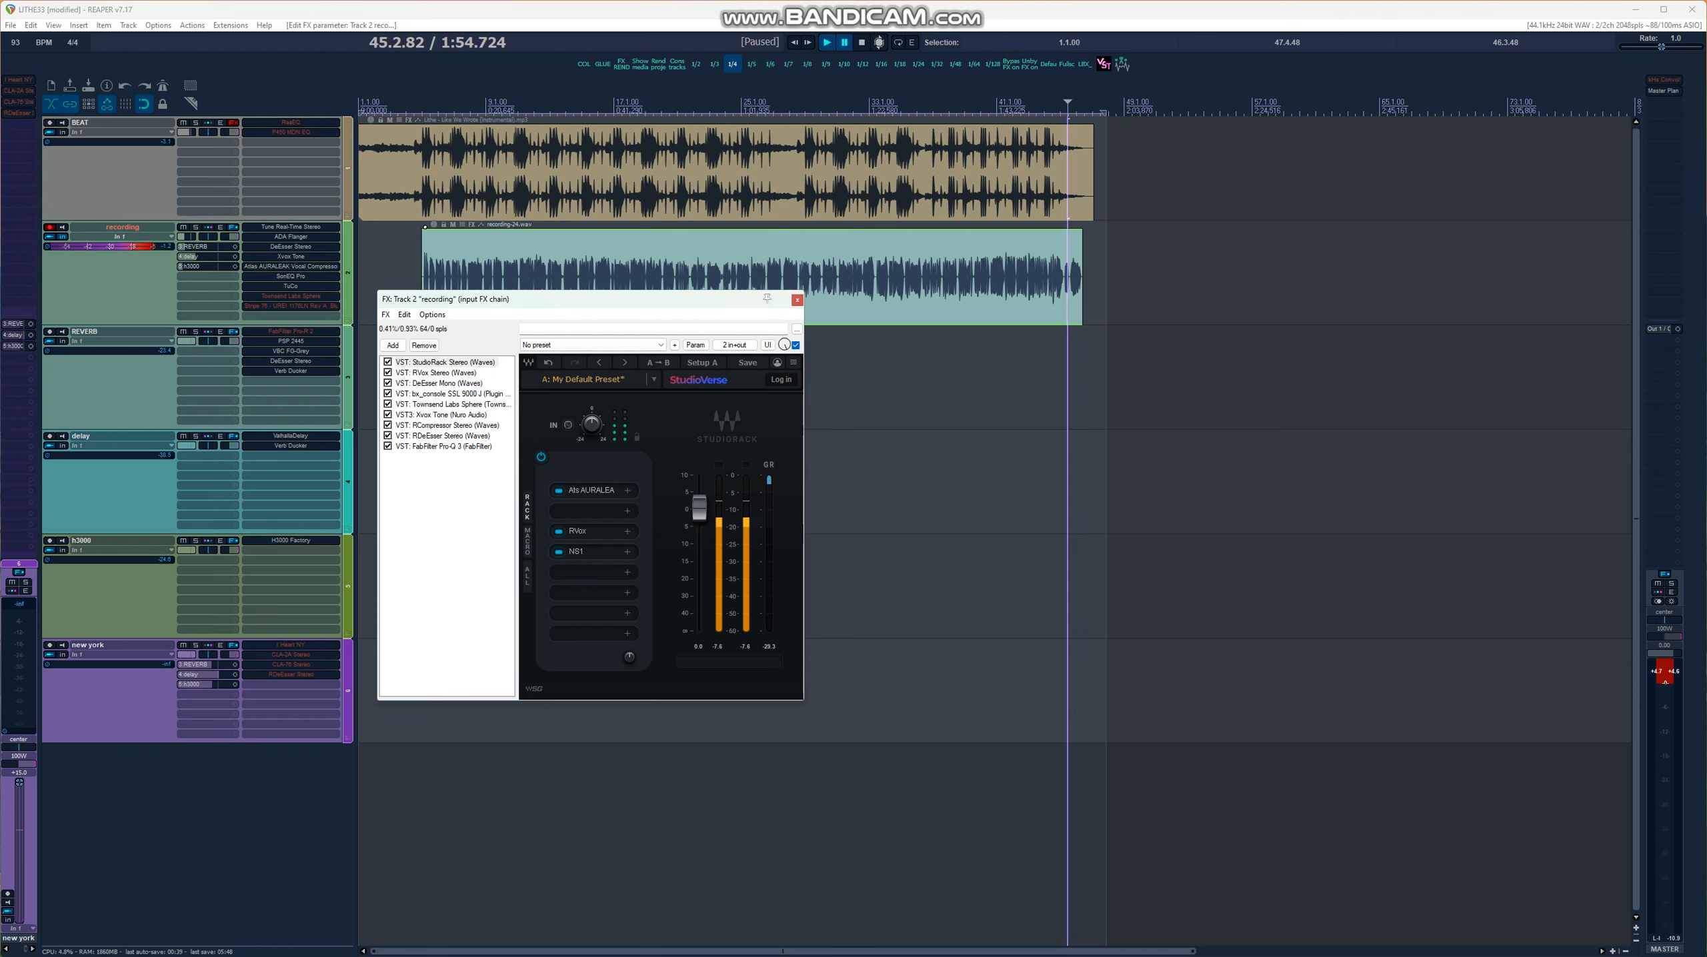
View RVox Stereo, then the Waves DeEsser Mono settings in the FX chain.
left_click(436, 372)
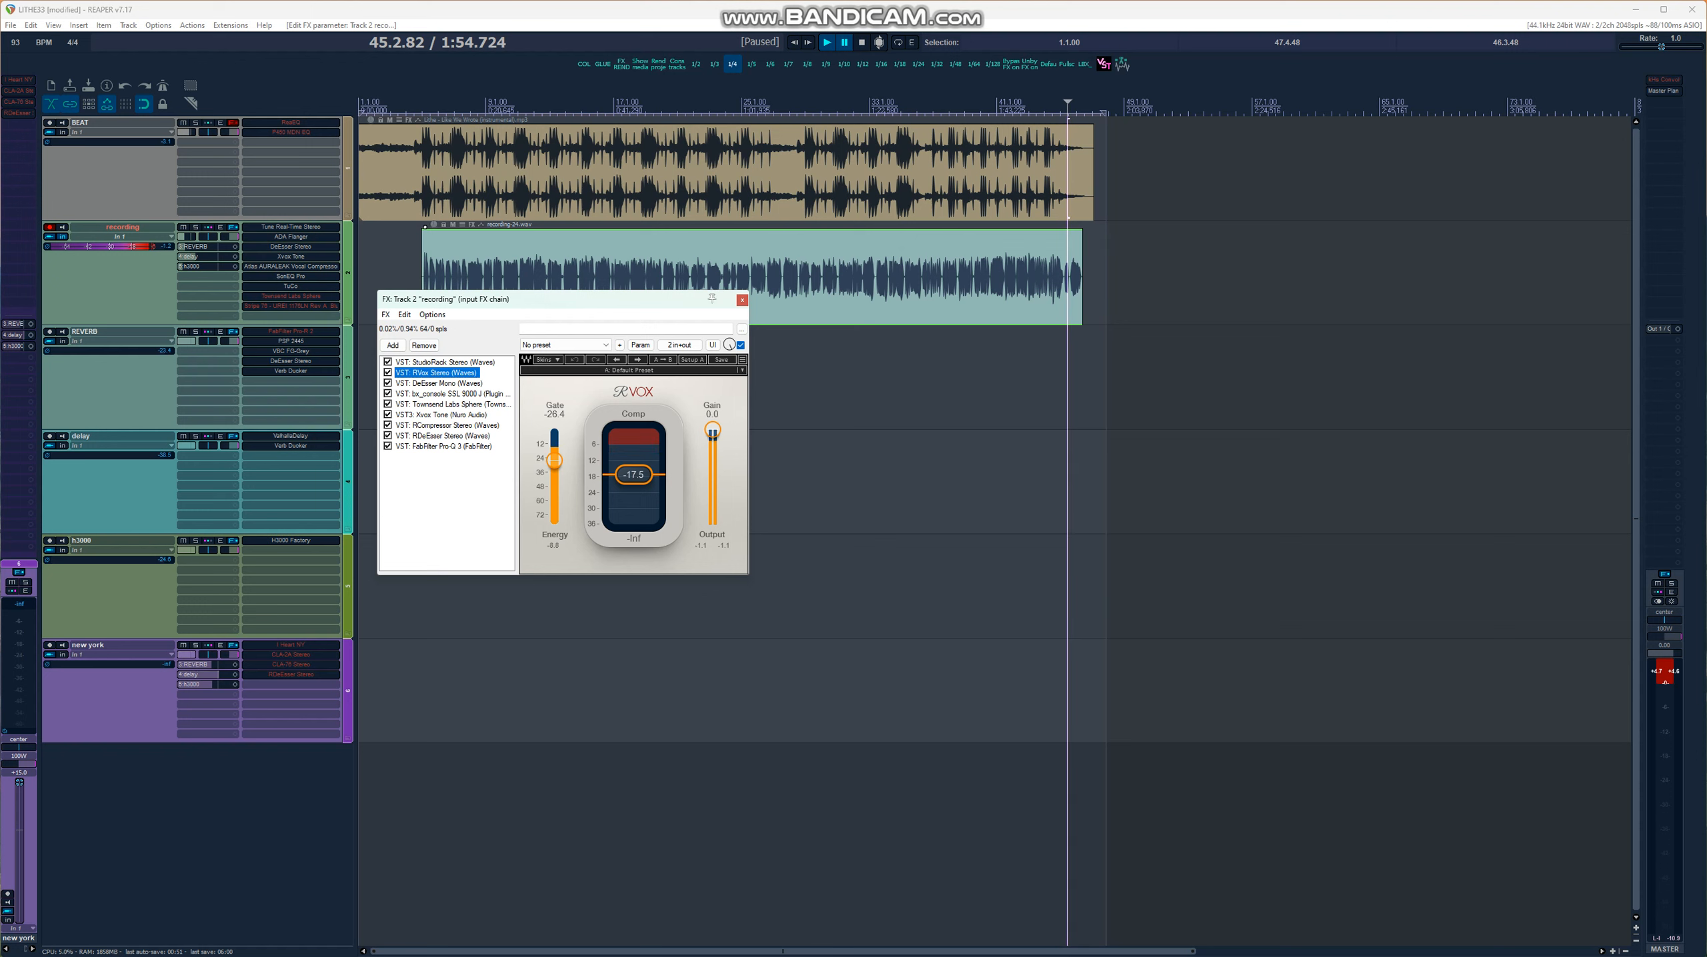
left_click(441, 382)
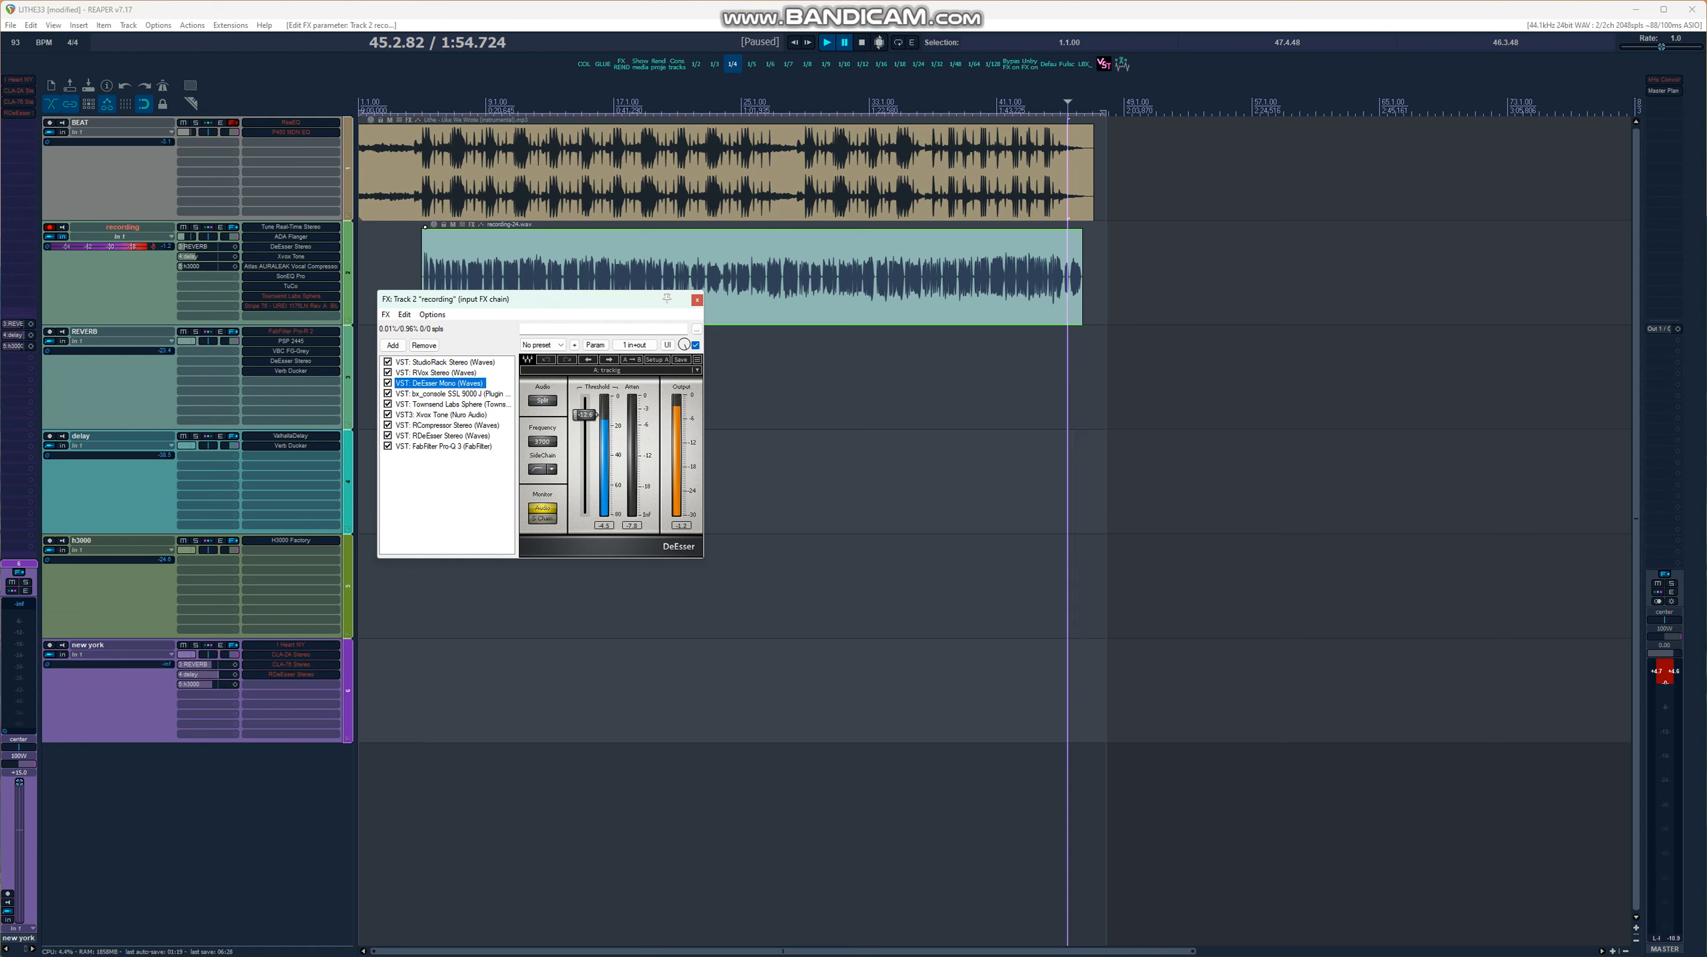
View the bx_console SSL 9000 J strip, then the Townsend Labs Sphere modeller.
left_click(446, 393)
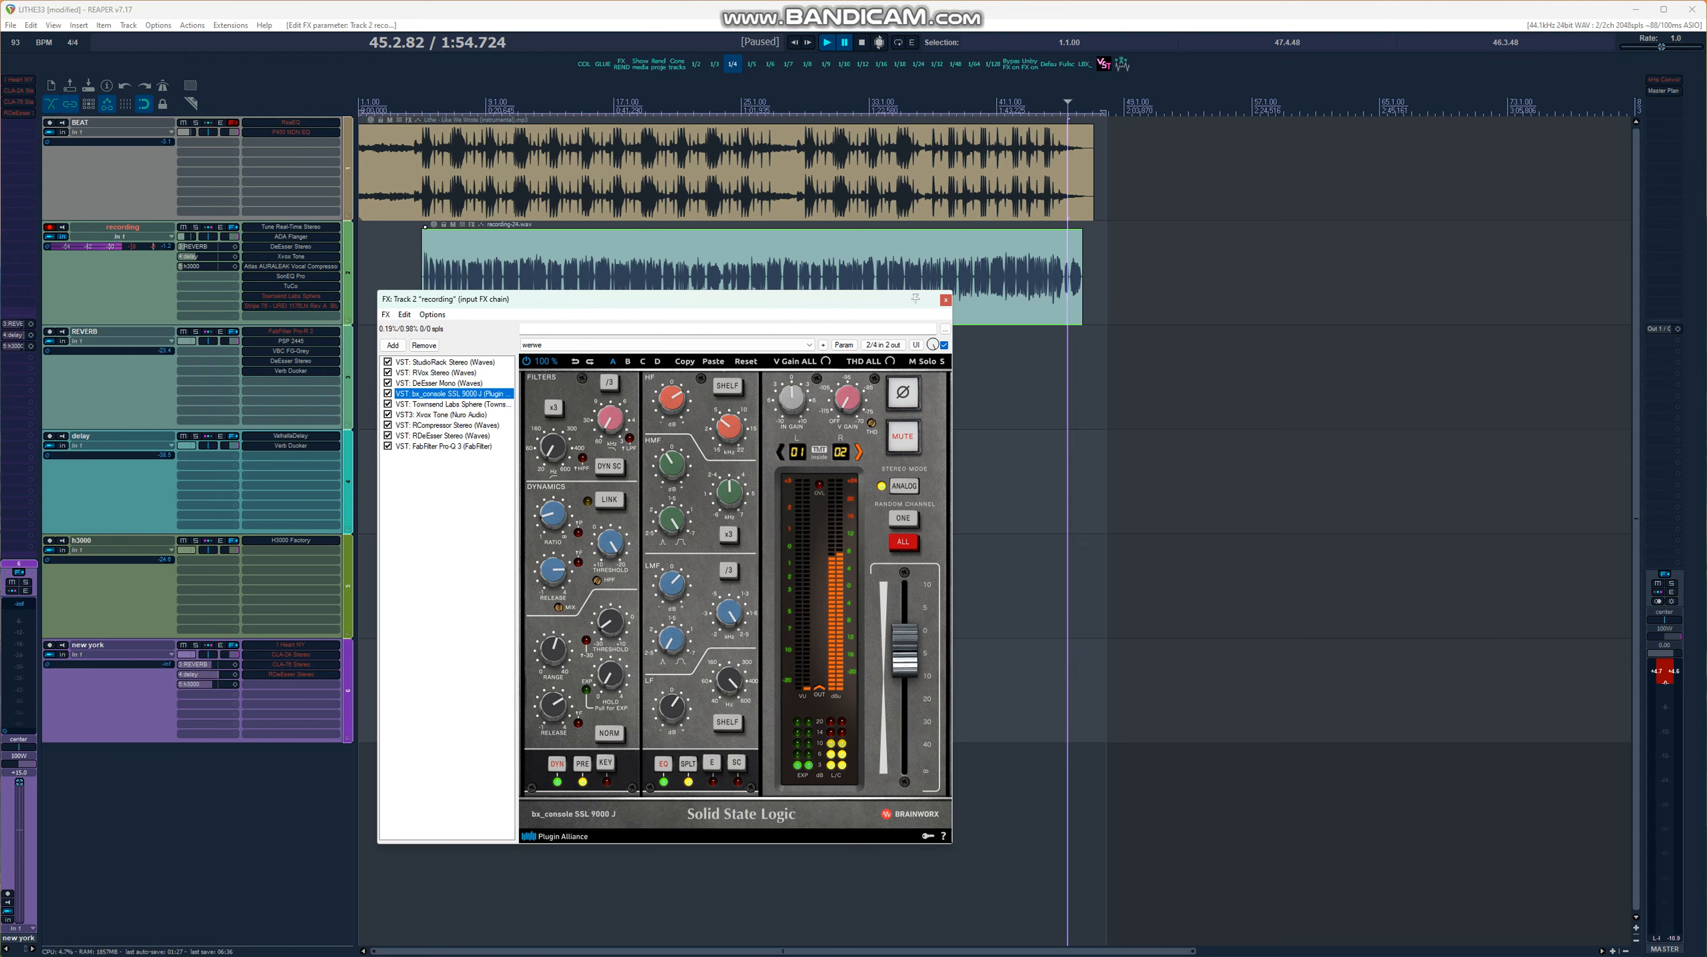
left_click(446, 404)
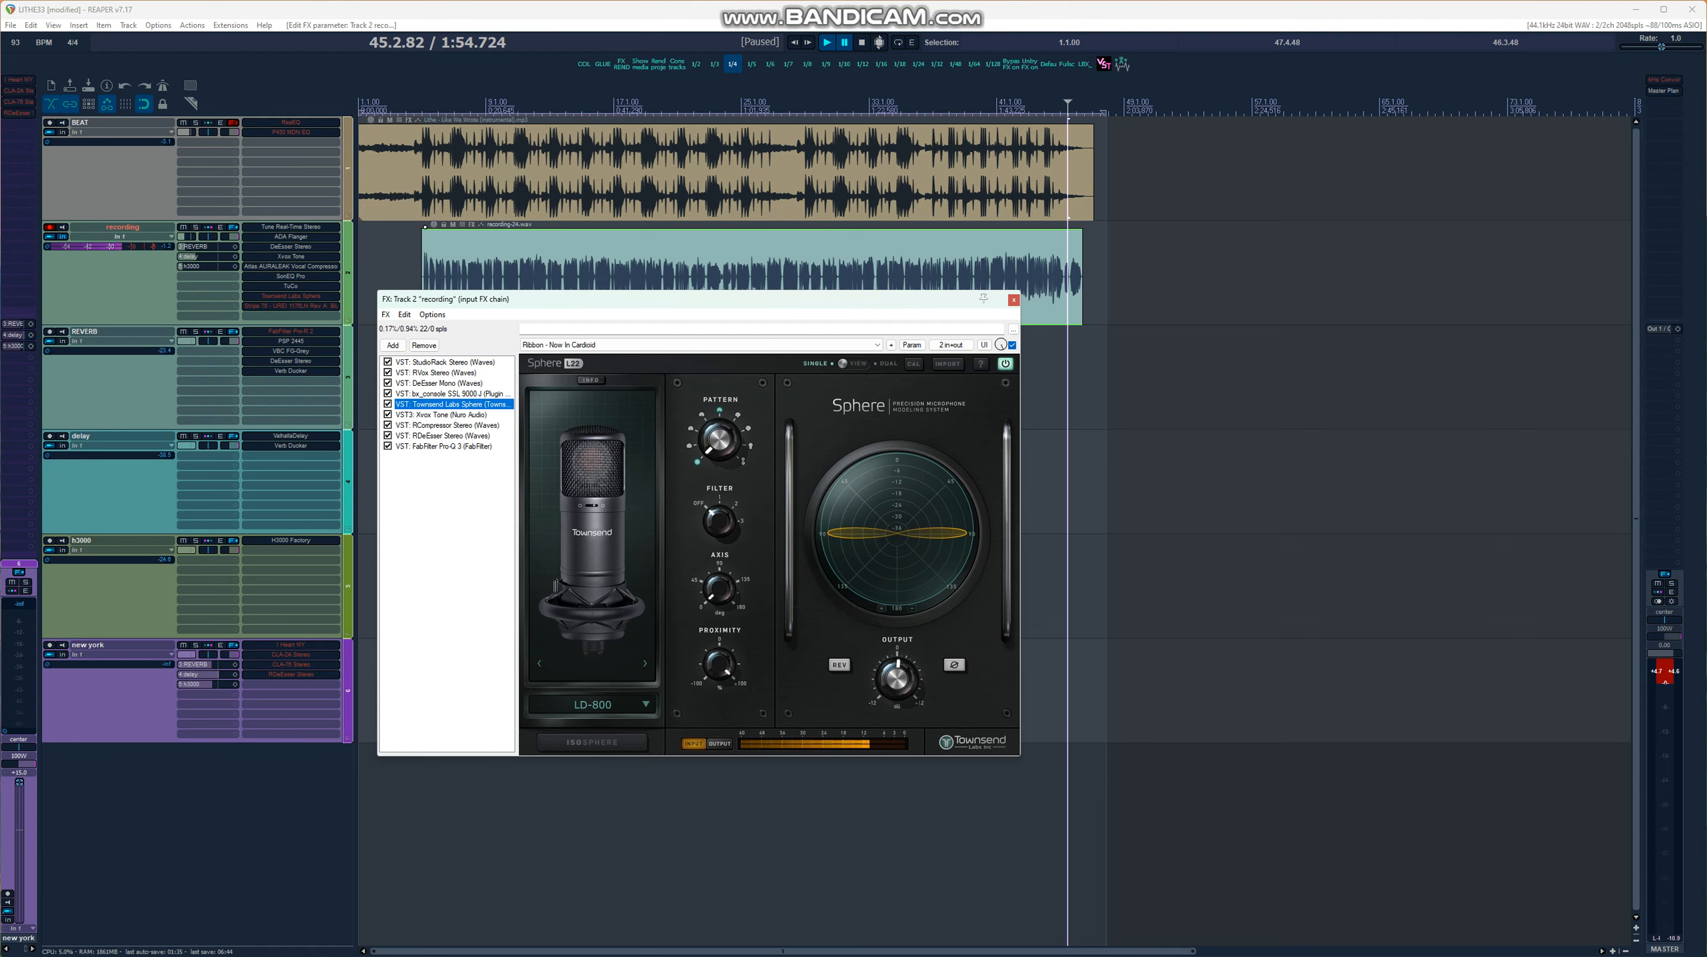
View Nuro Audio Xvox Tone, then the Waves RCompressor Stereo settings.
left_click(914, 363)
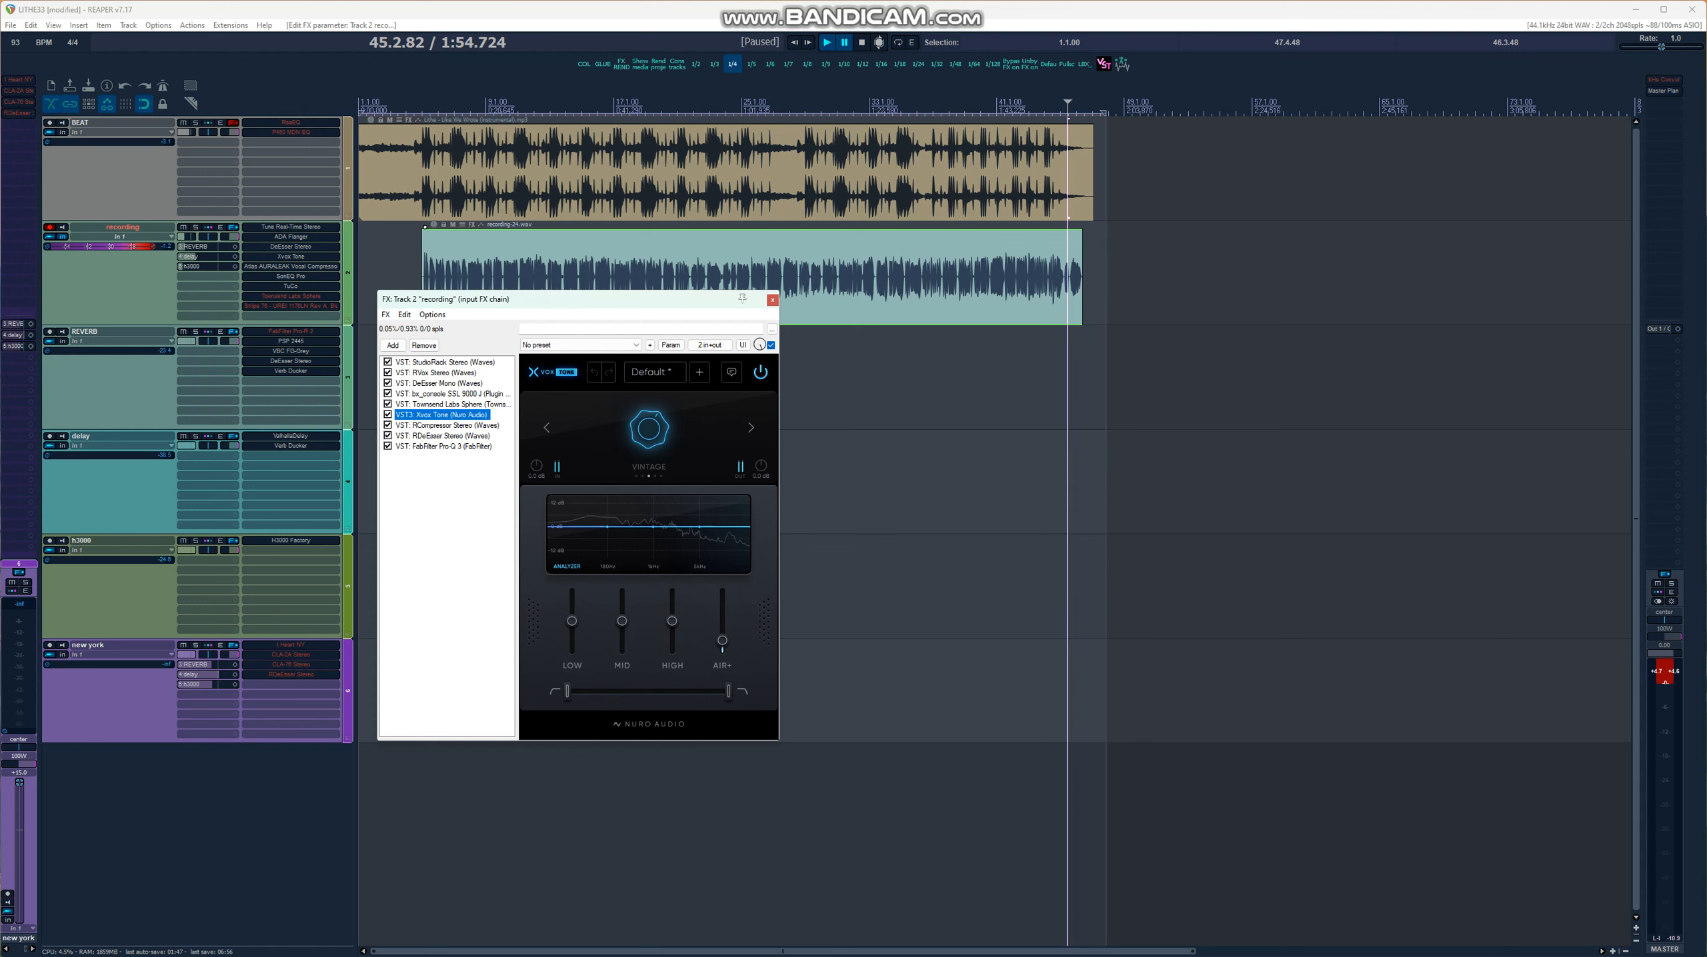
left_click(446, 425)
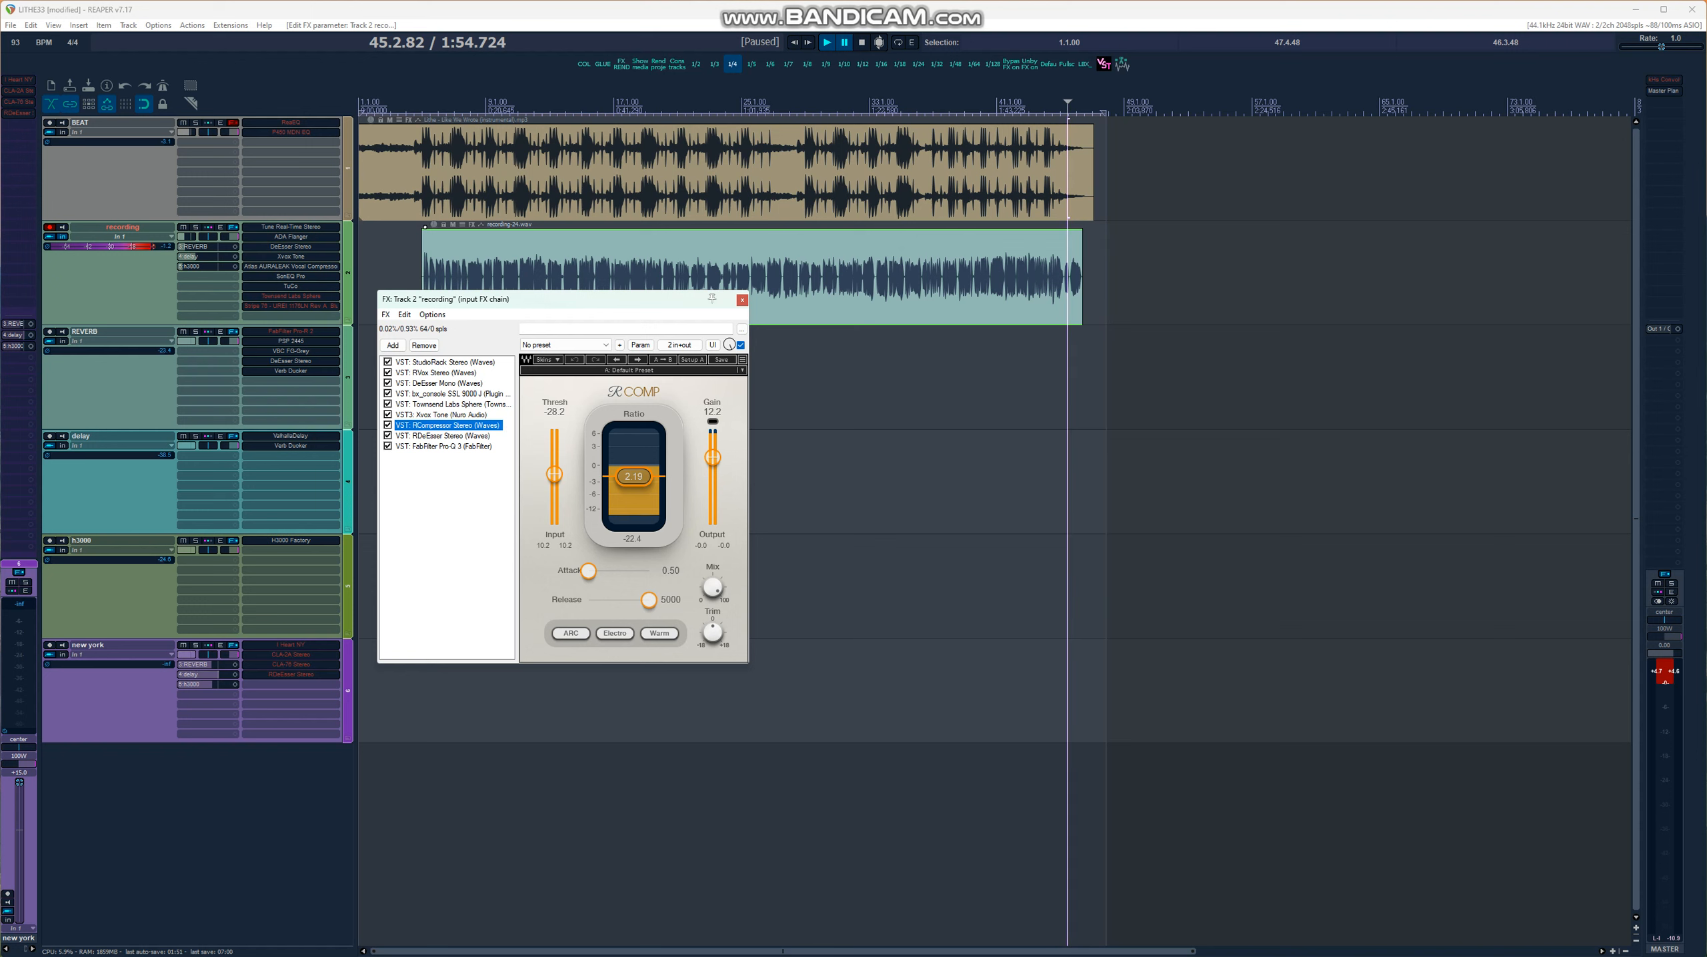
Move the FX chain window lower and view RDeEsser Stereo, then FabFilter Pro-Q 3.
left_click_drag(544, 299, 544, 365)
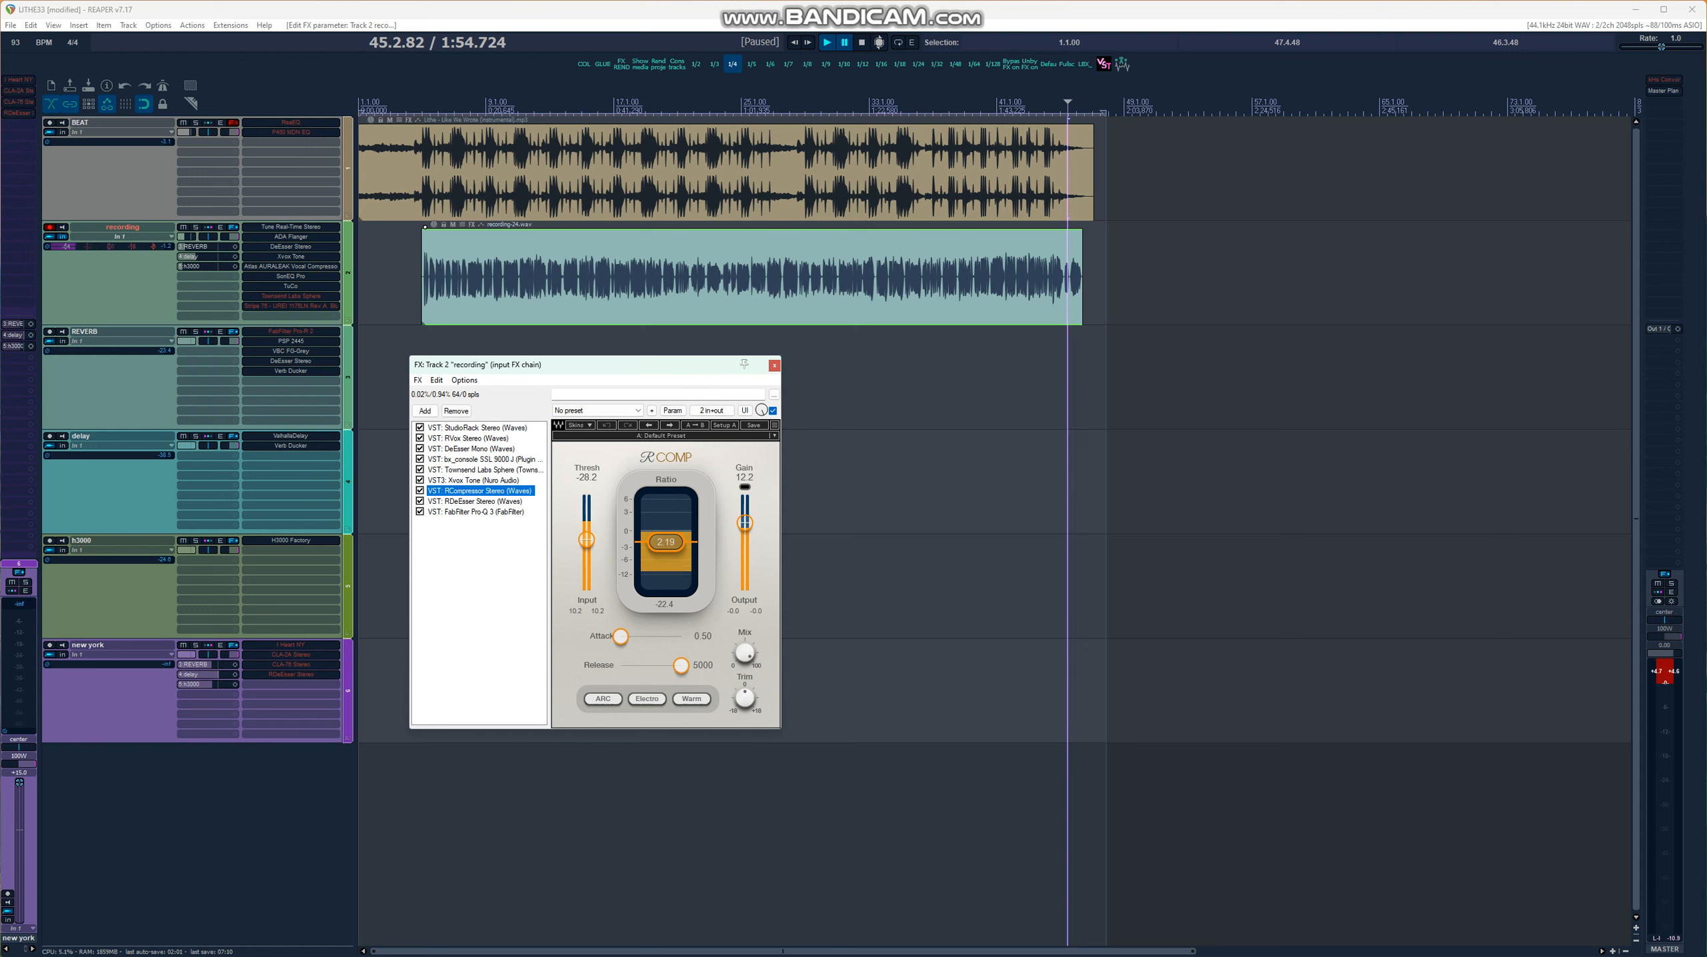
left_click(475, 501)
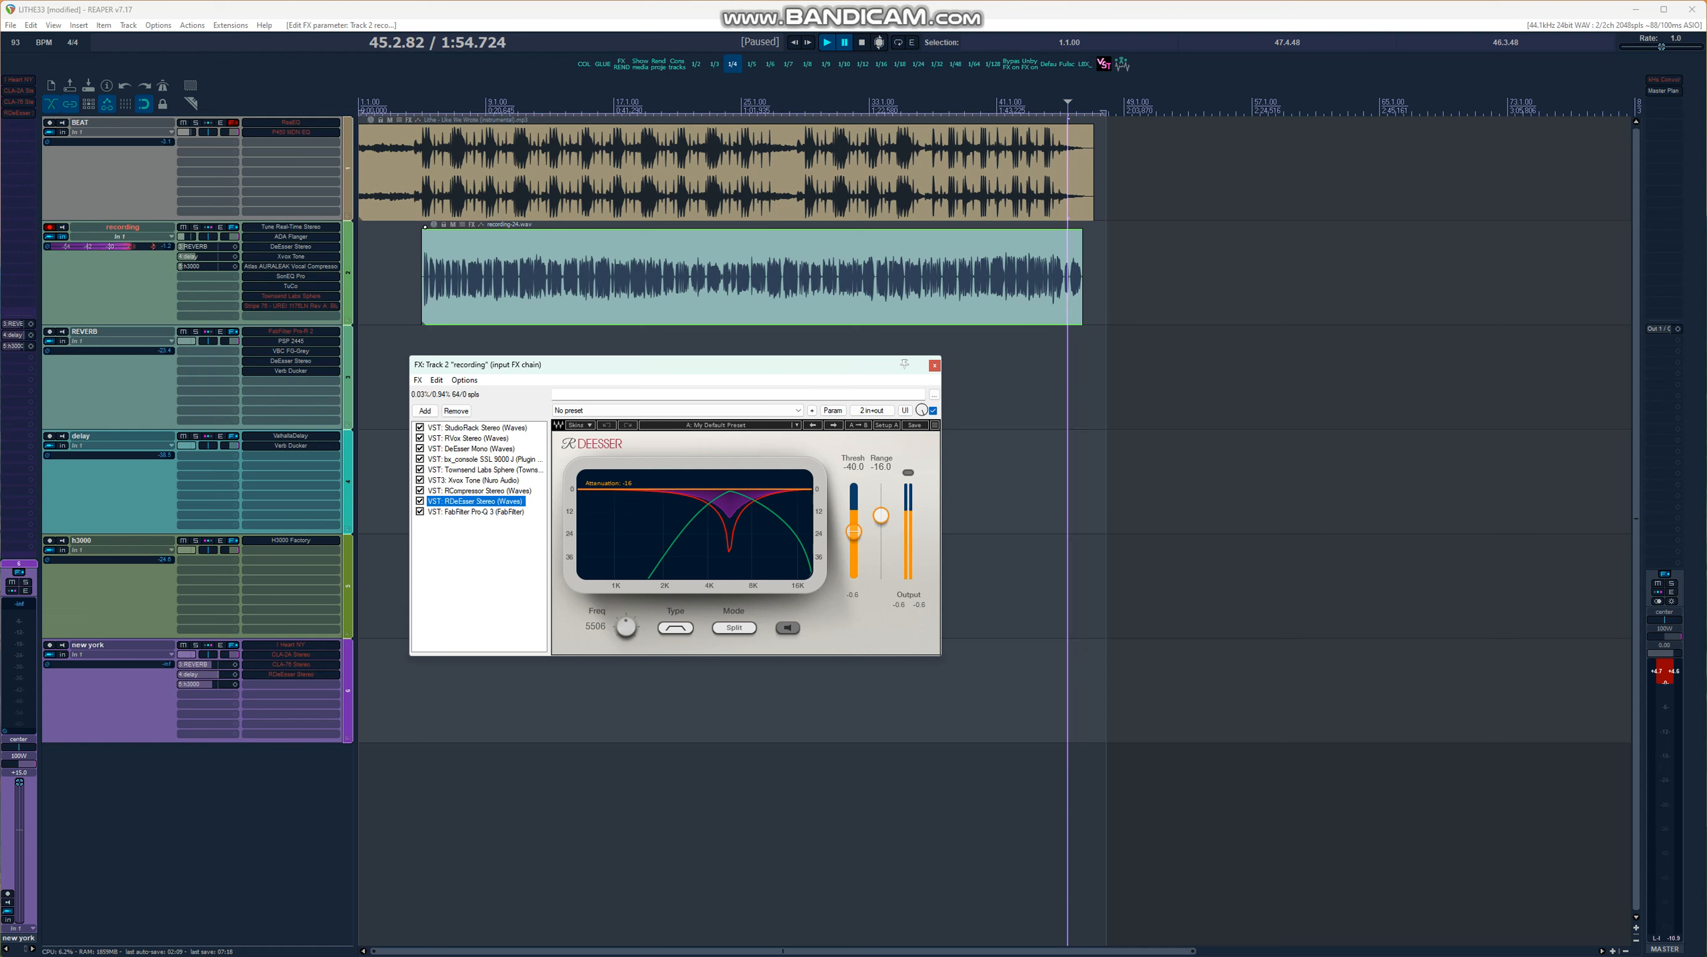
left_click(473, 512)
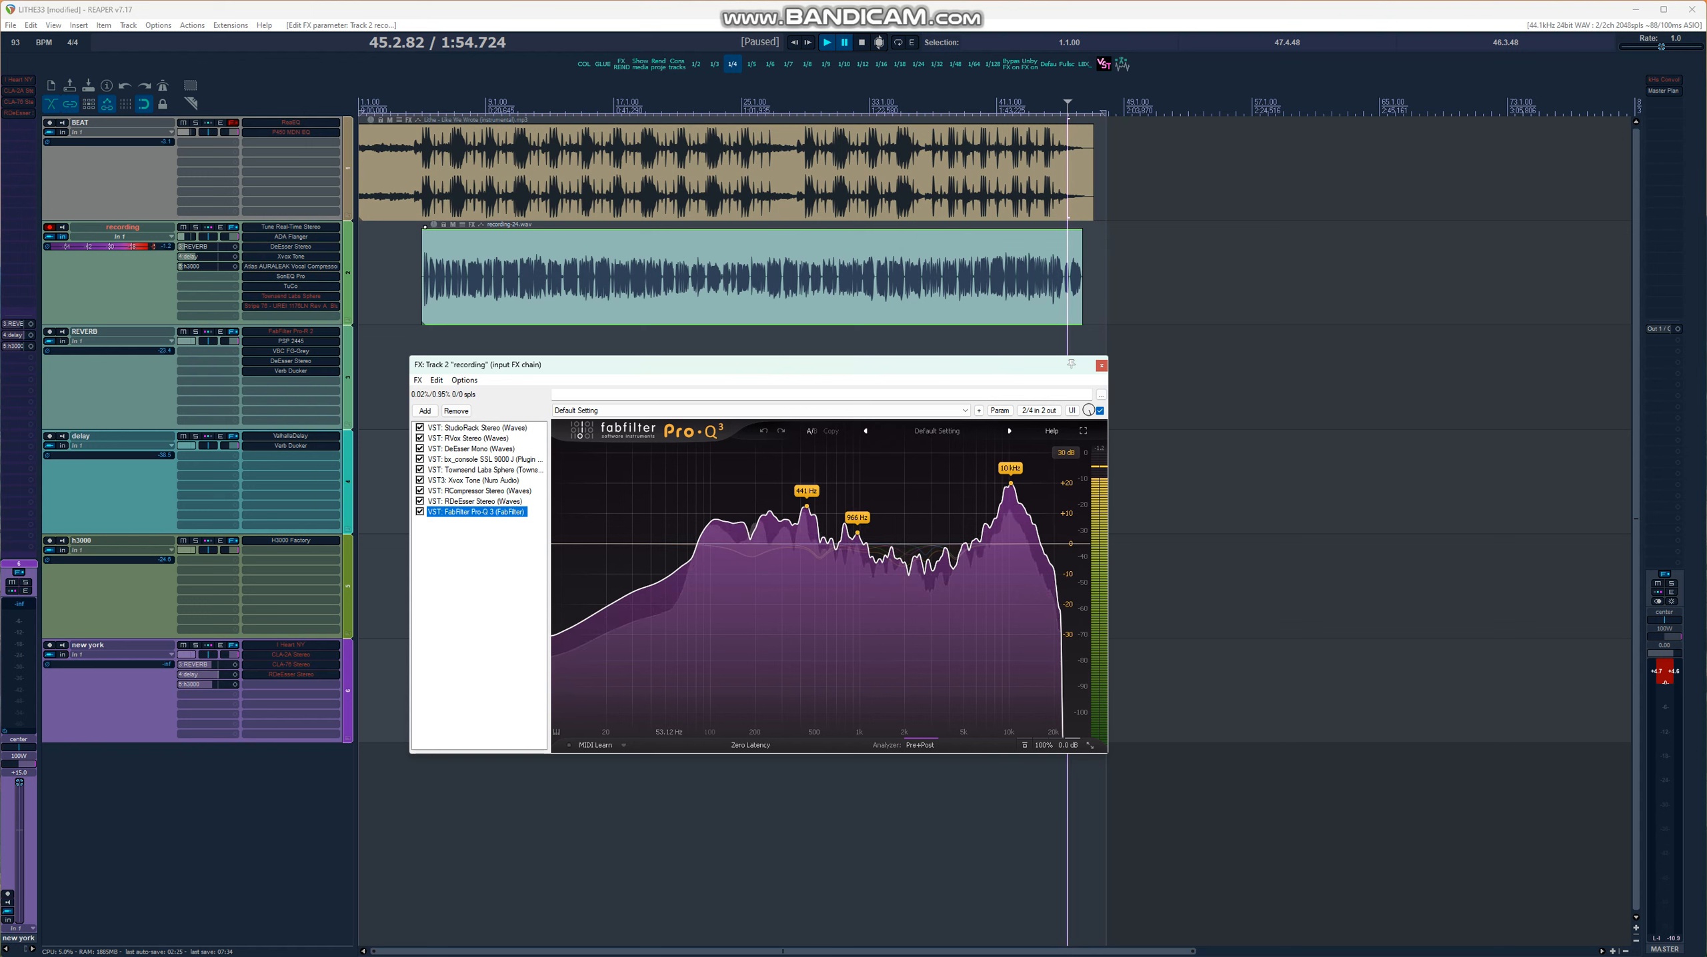
Review the FabFilter Pro-Q 3 curve and close the input FX chain window.
left_click(707, 500)
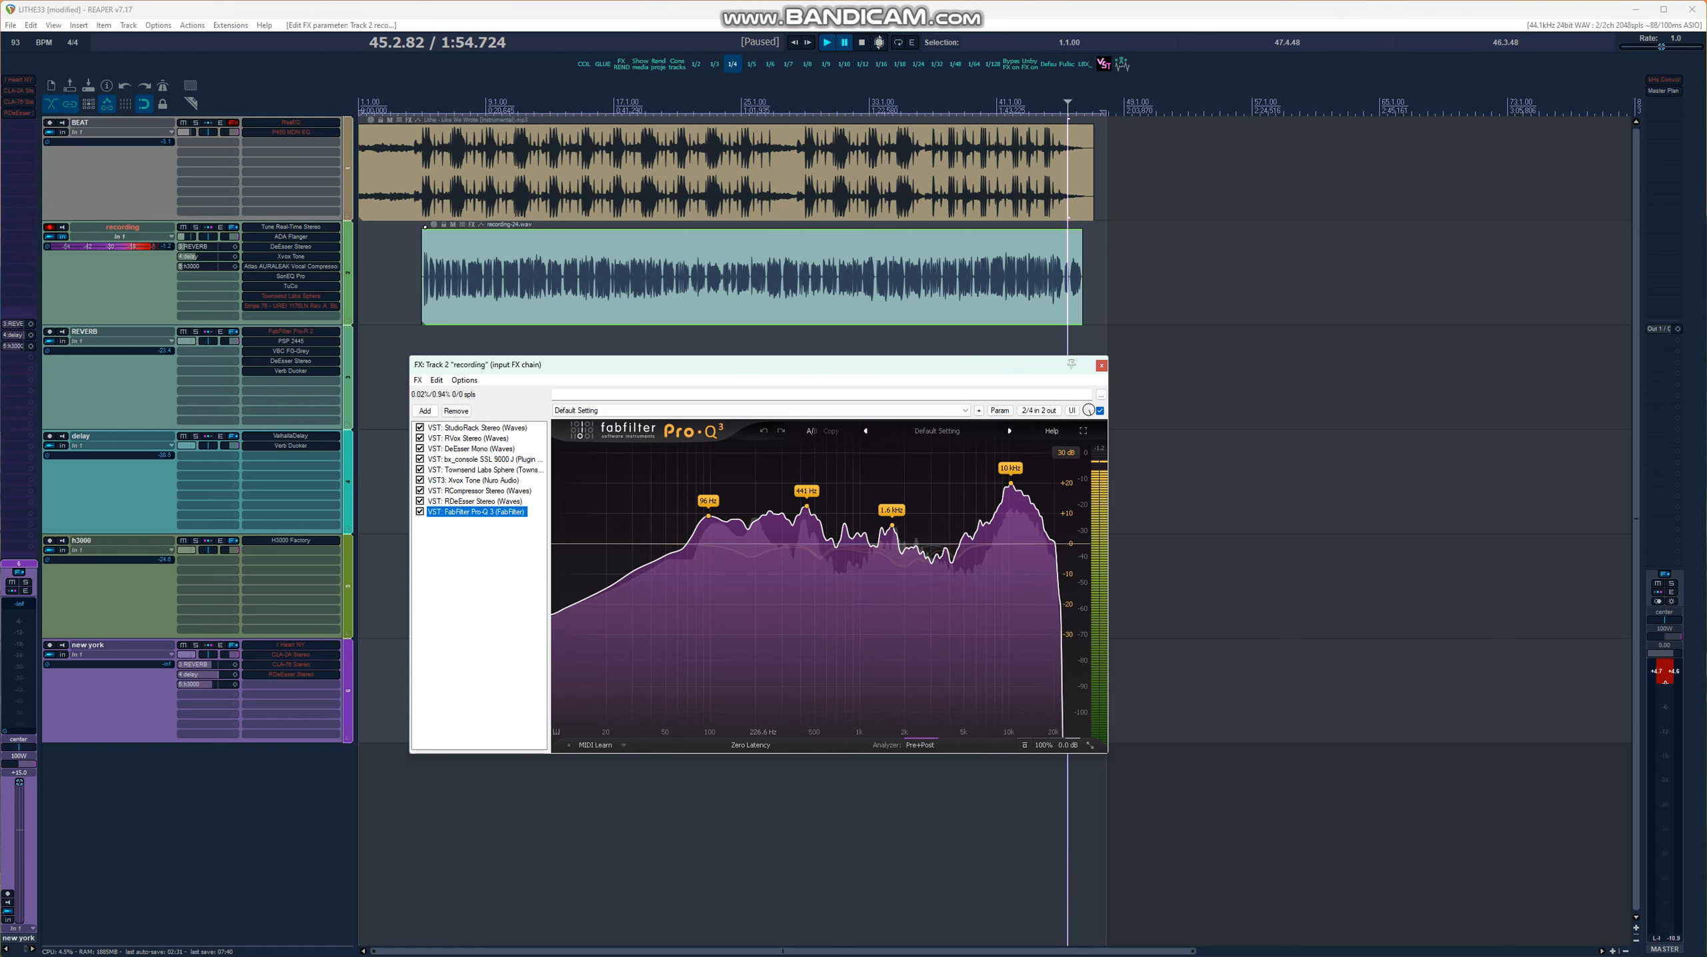
left_click(1100, 364)
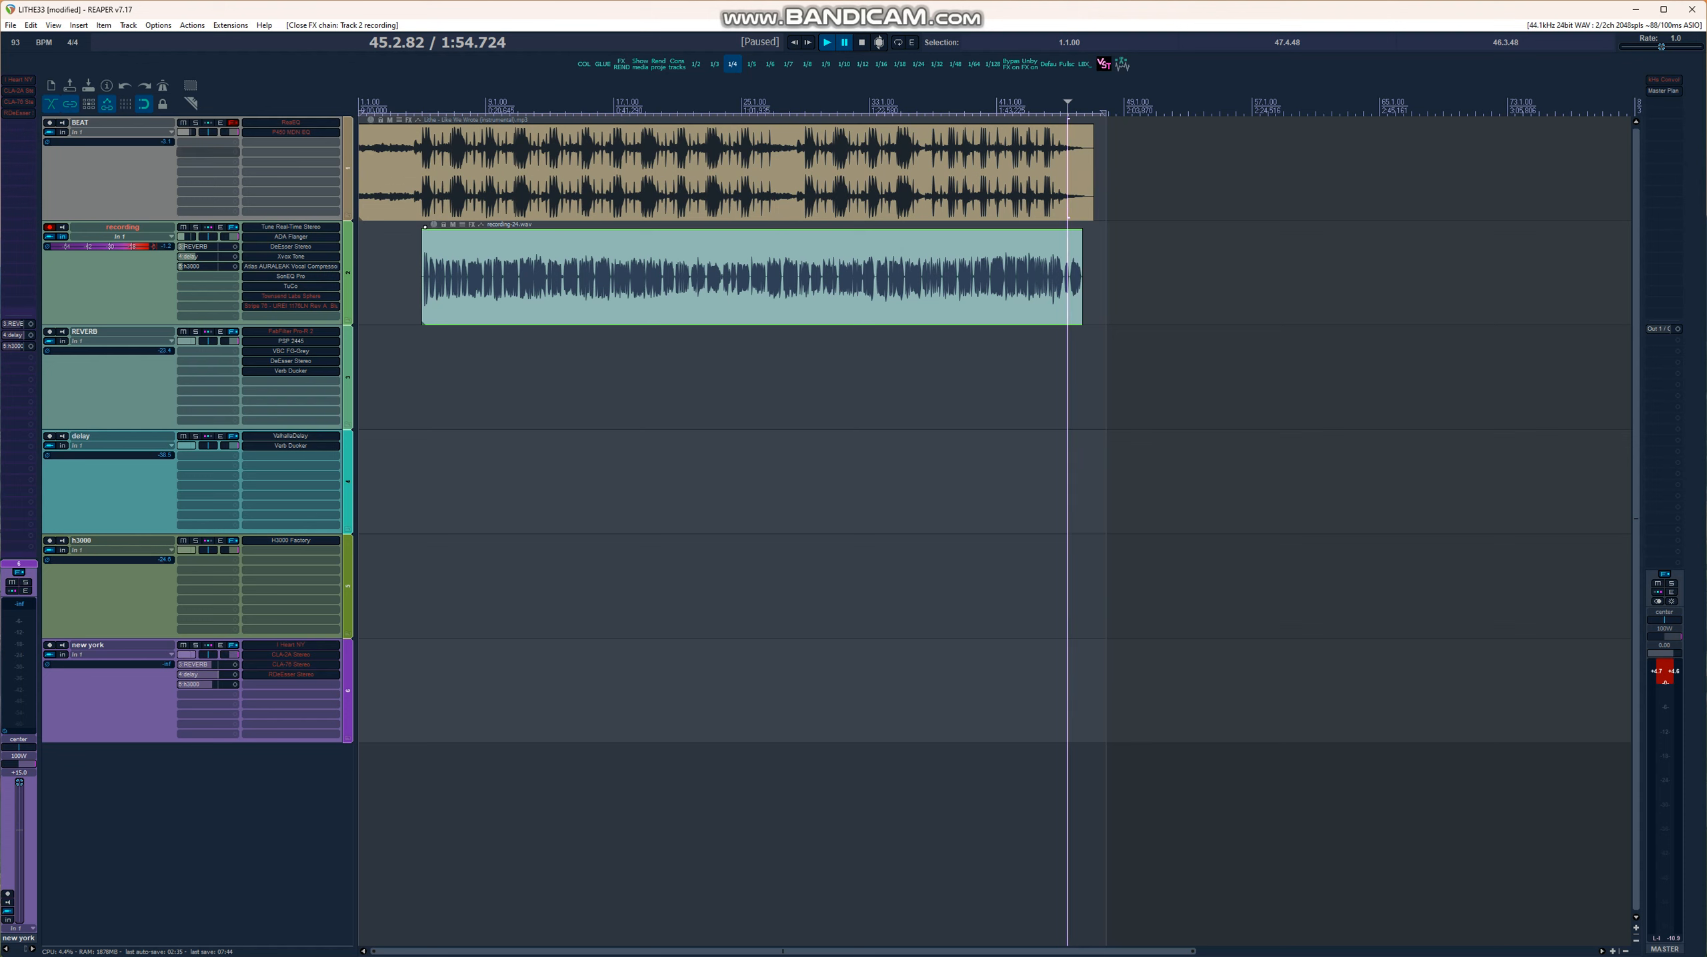
Show Waves Tune Real-Time in the track's FX chain and resume playback later in the song.
left_click(436, 106)
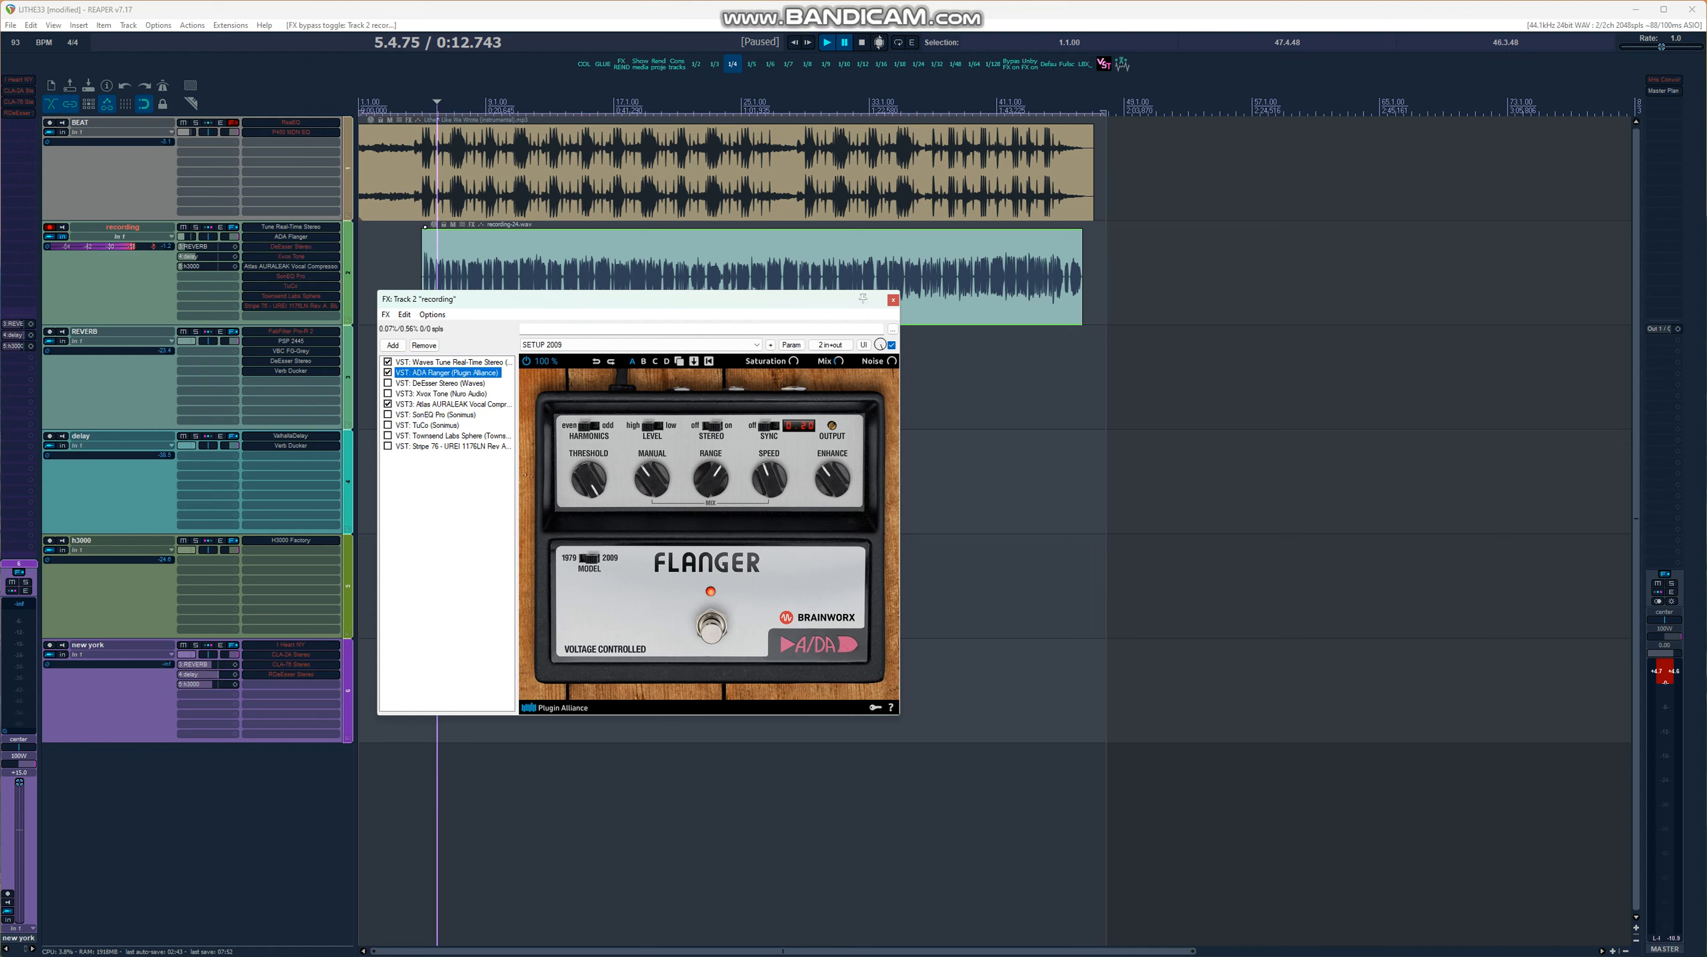
left_click(449, 362)
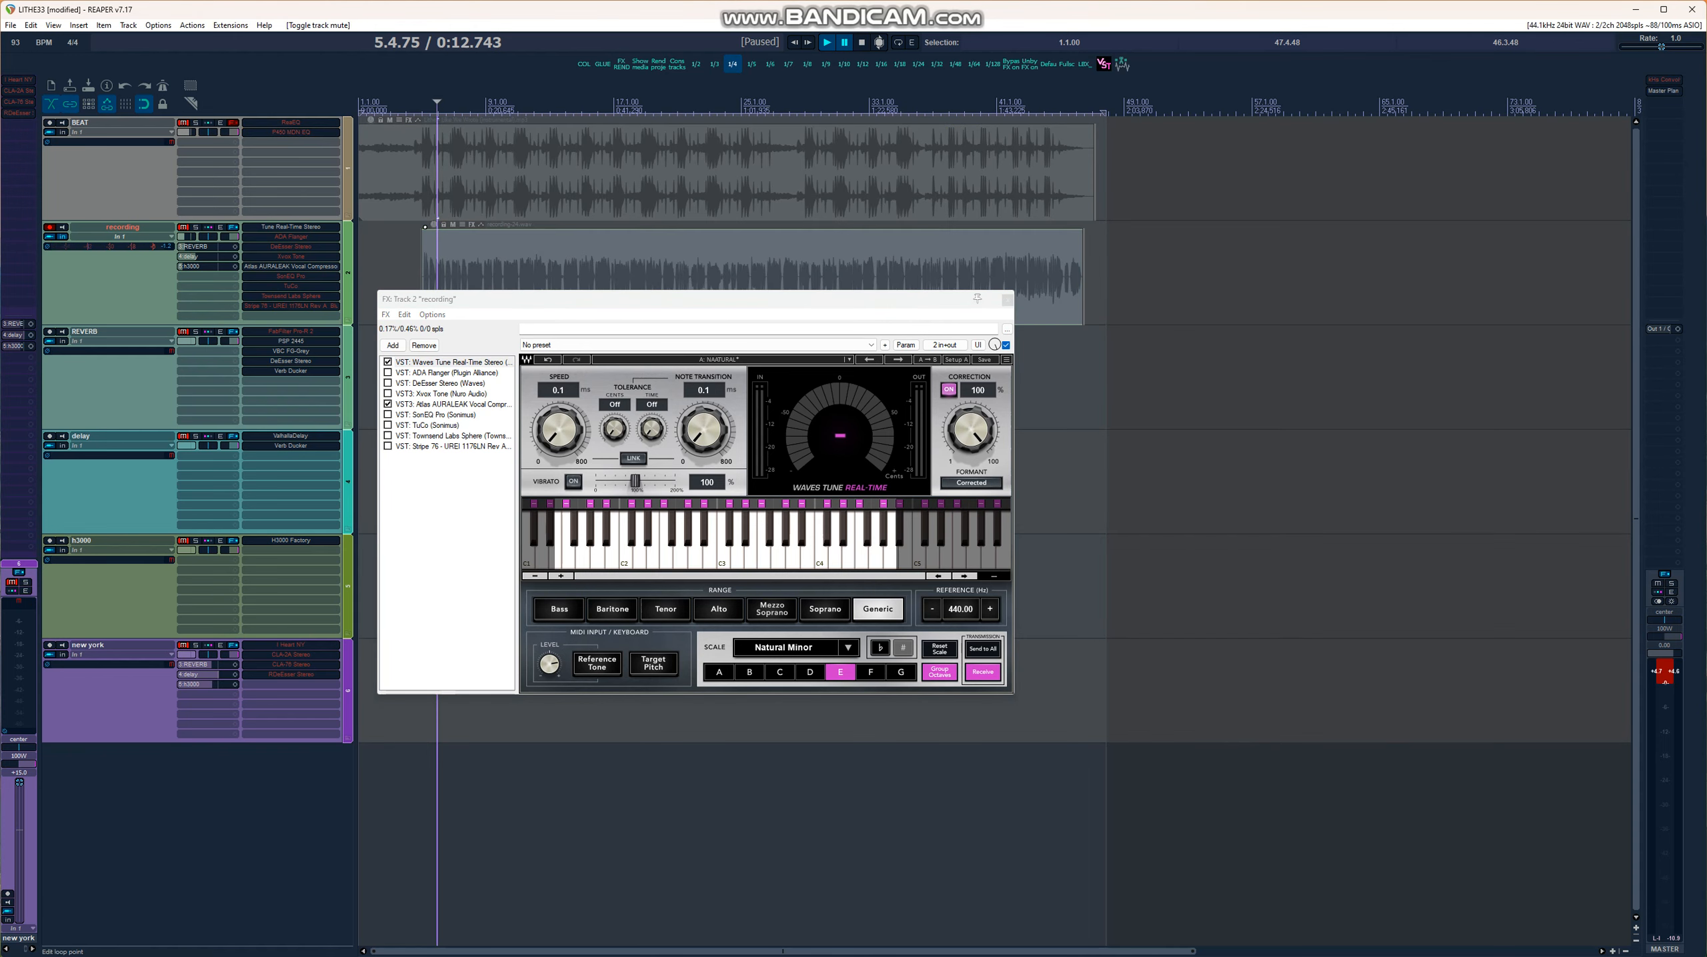
left_click(895, 103)
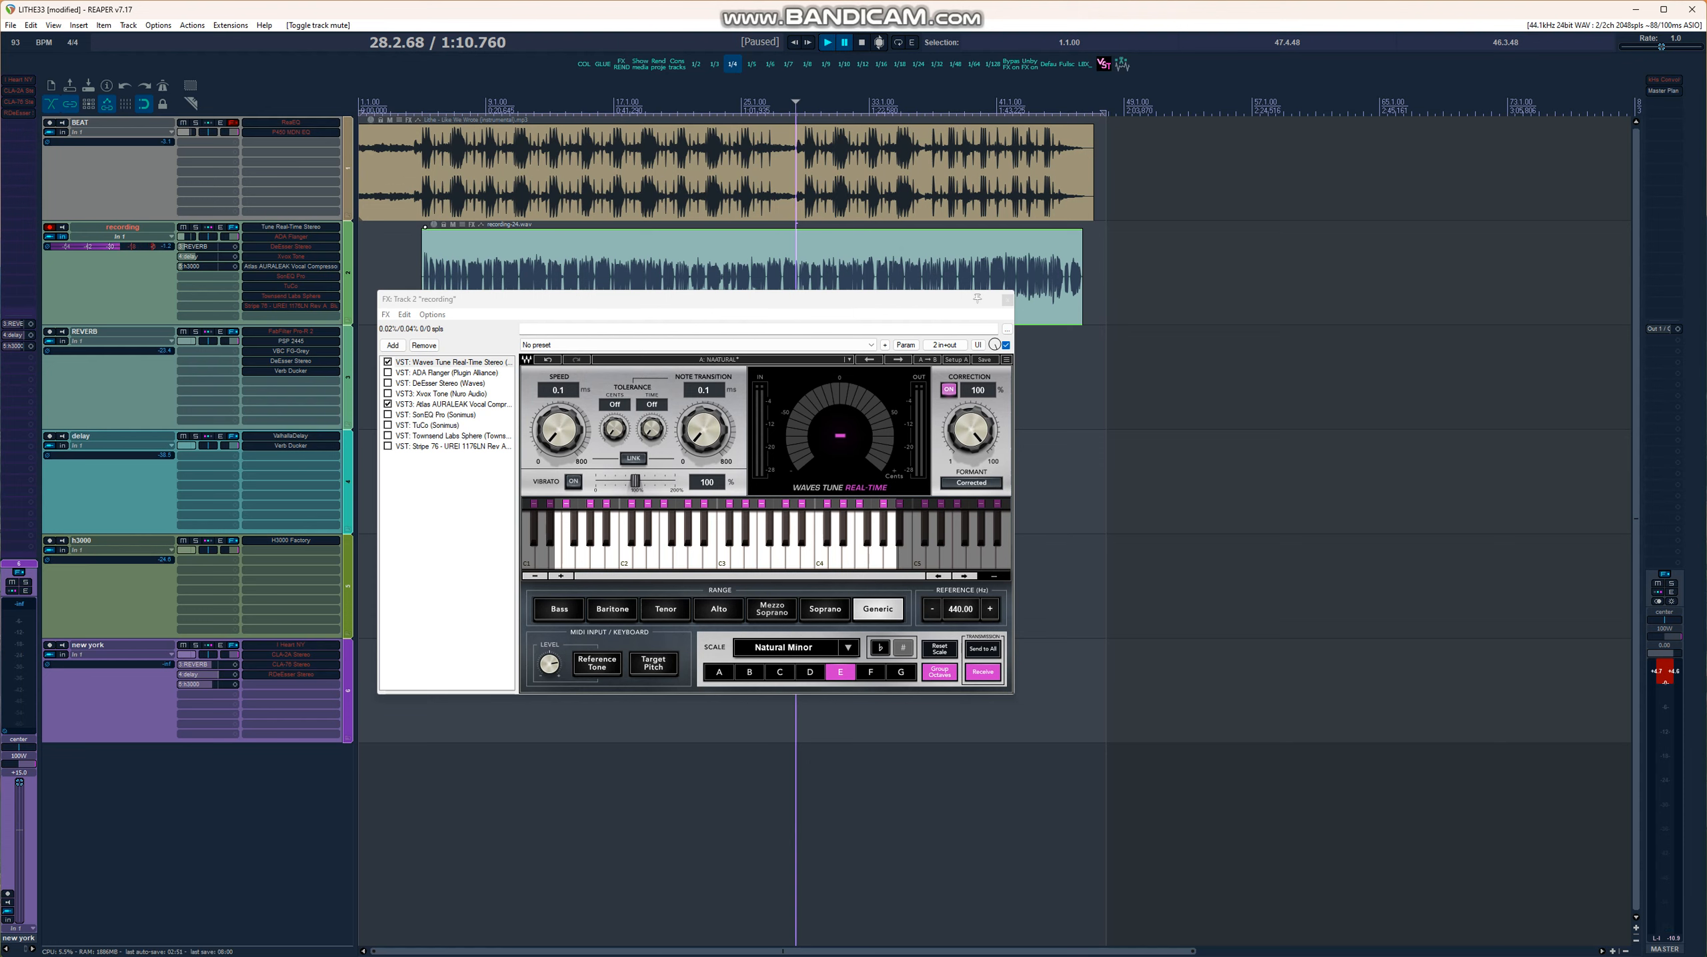
left_click(826, 42)
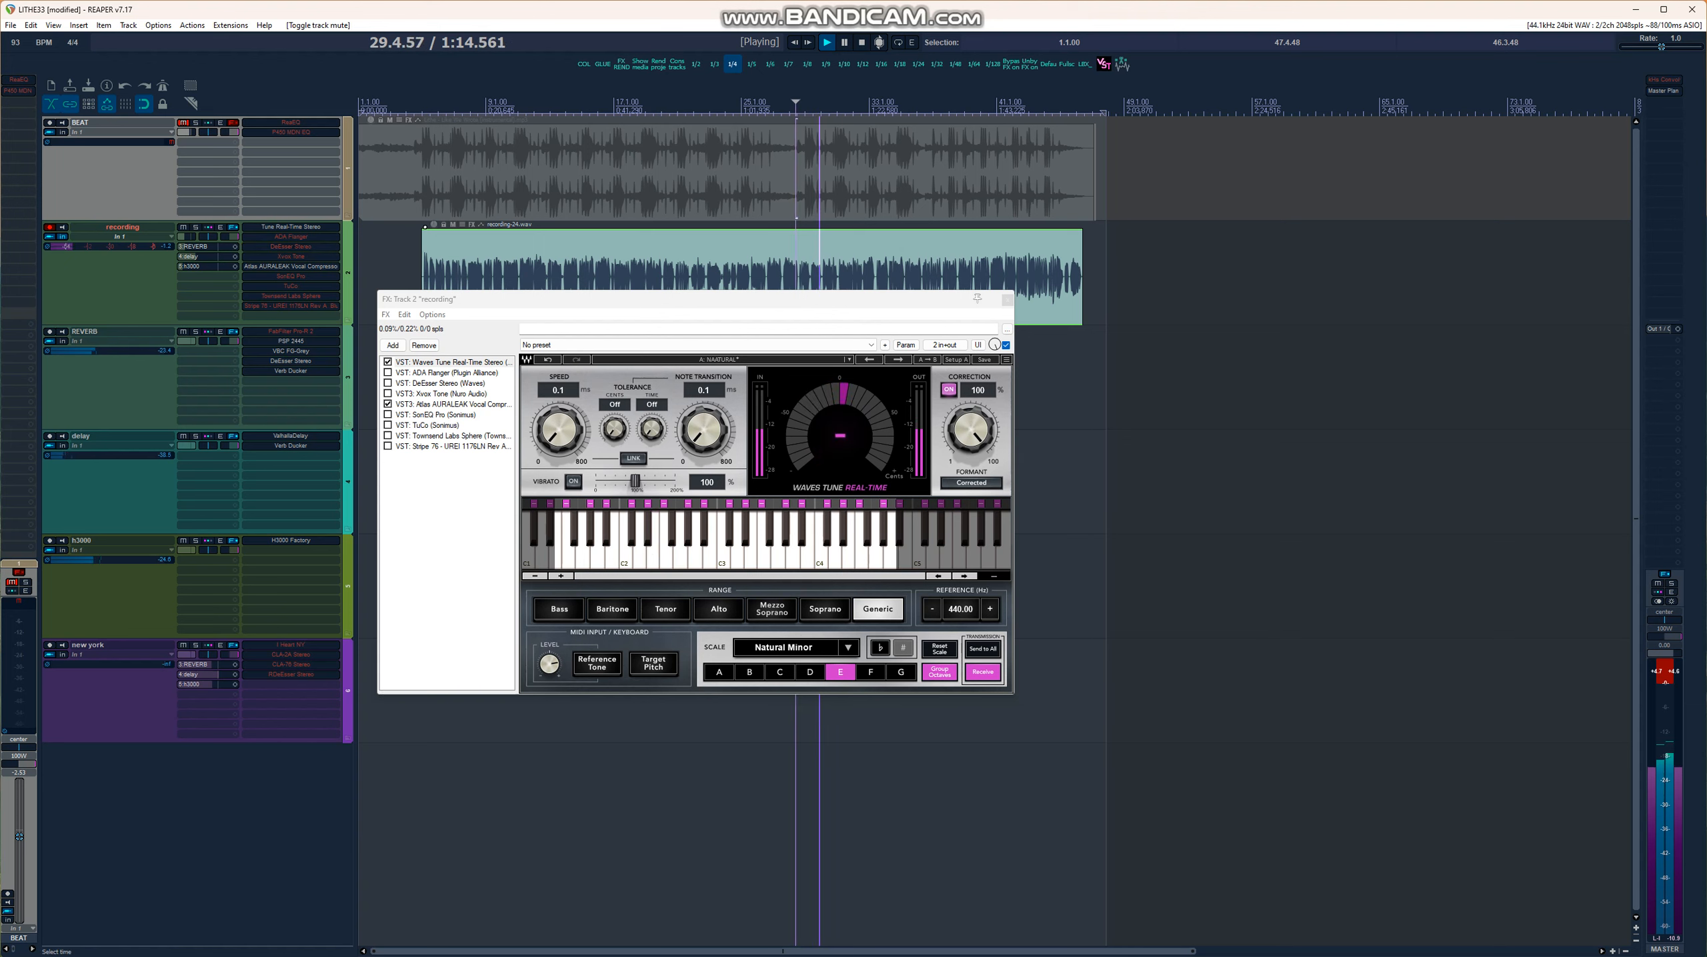
Enable the ADA Flanger in the vocal FX chain and display its controls.
left_click(446, 372)
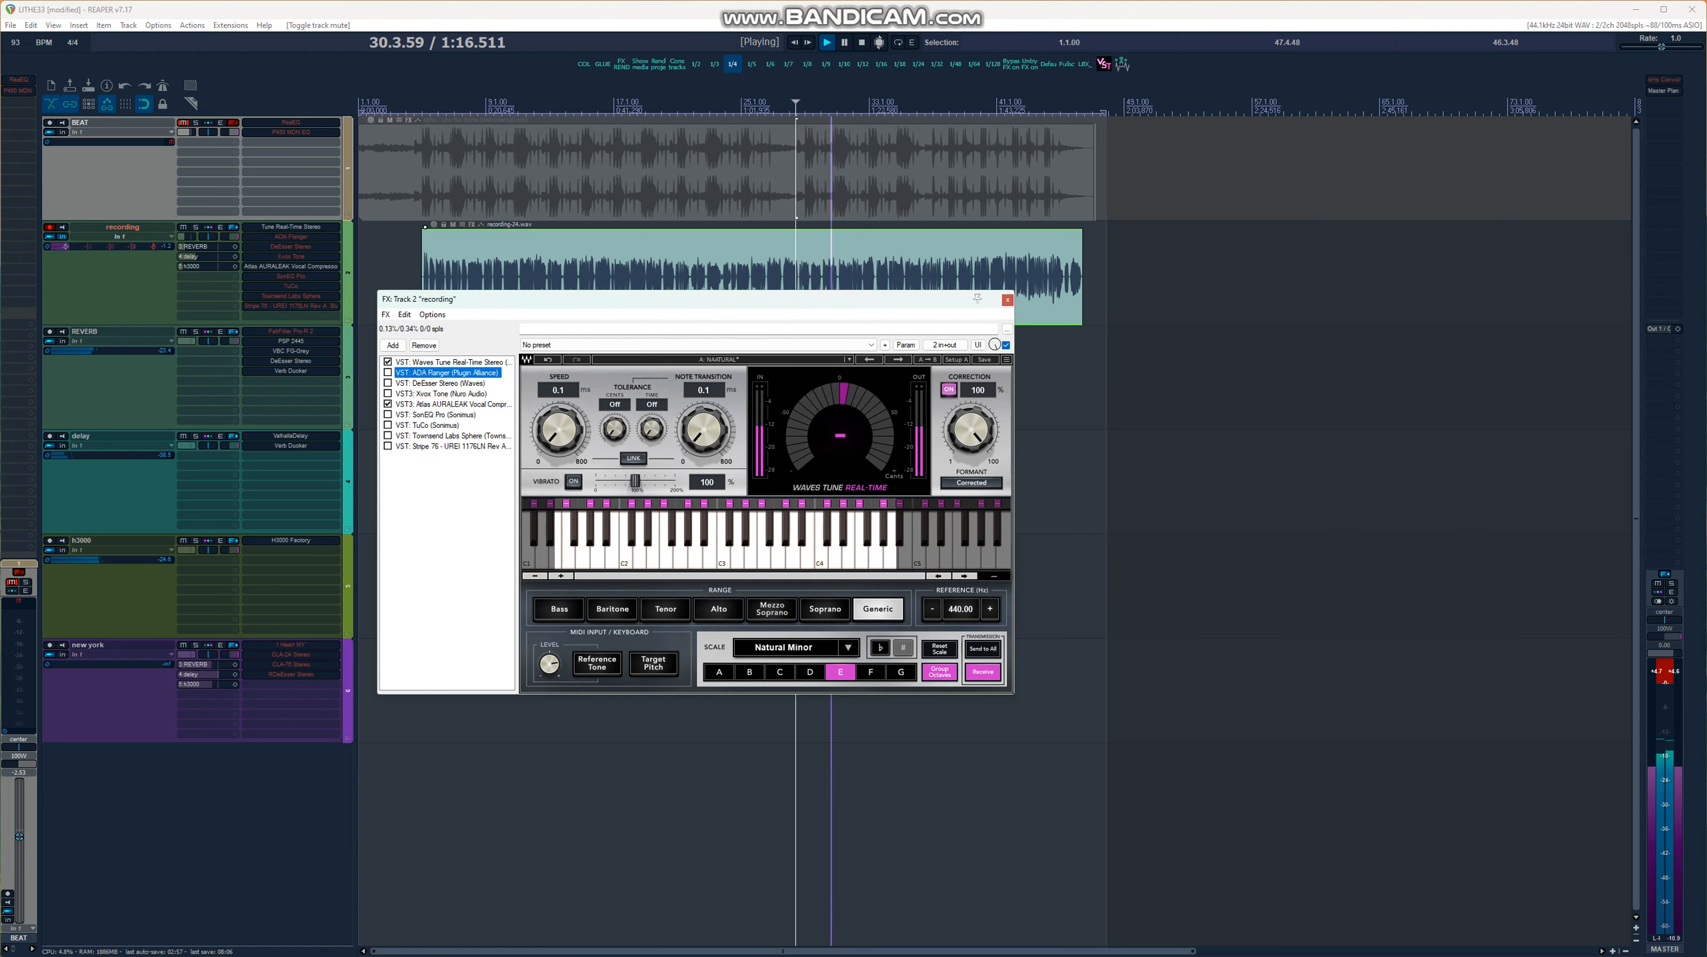
left_click(444, 372)
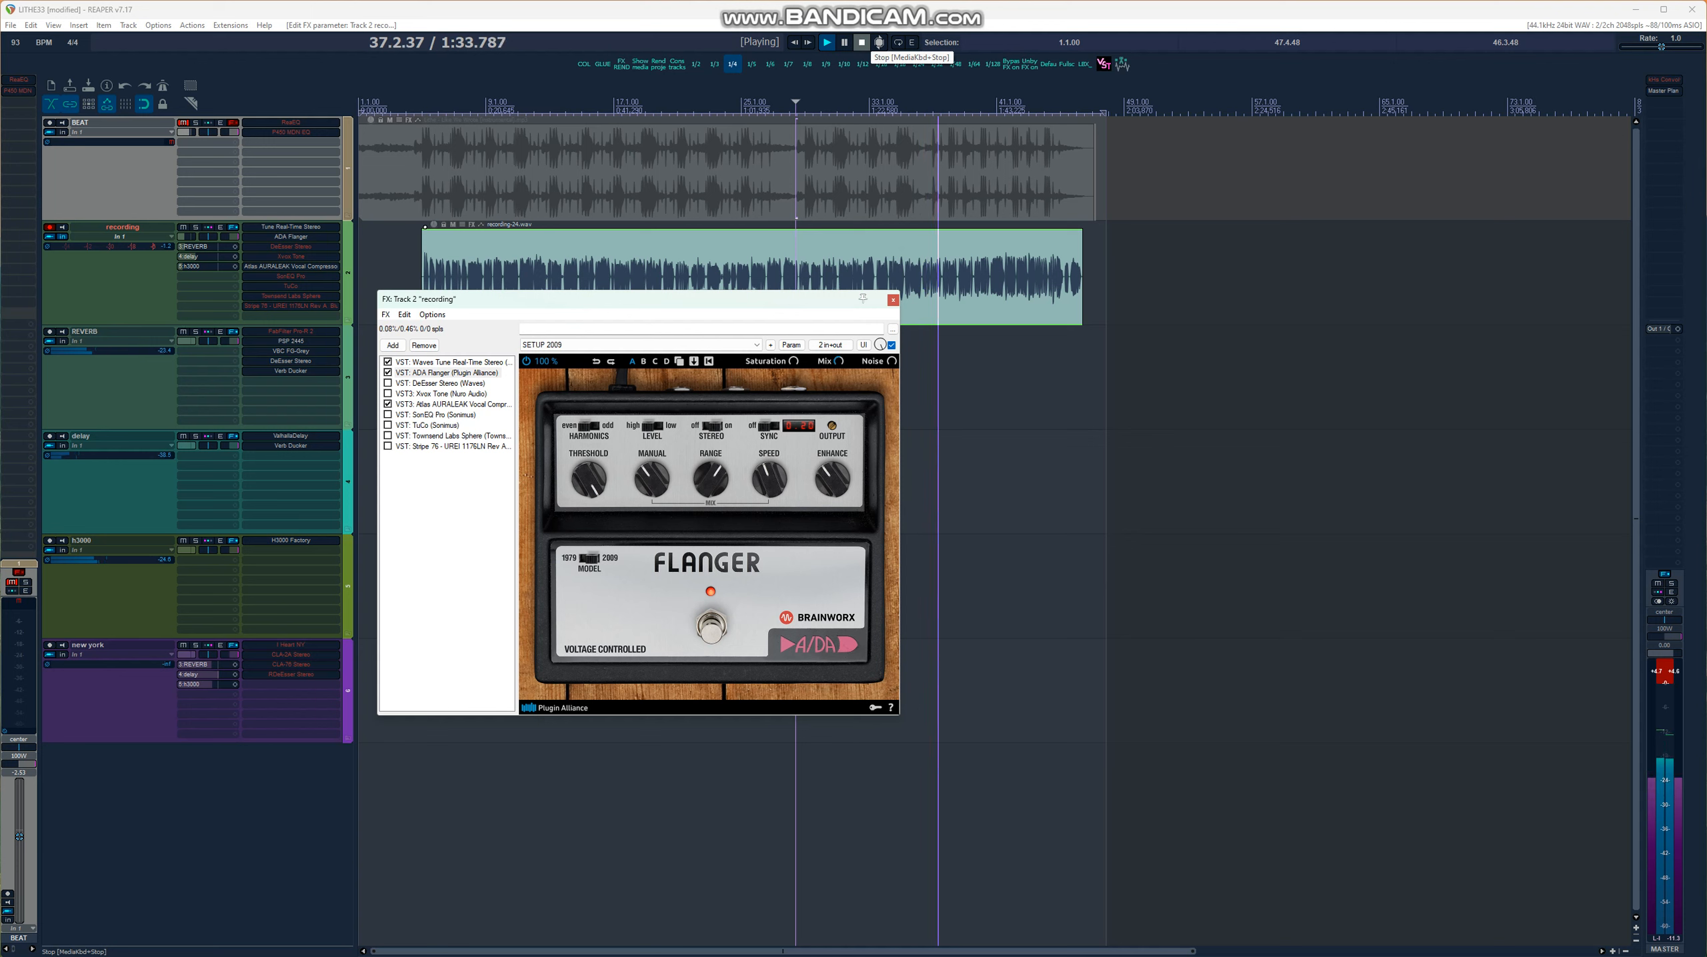
Stop playback and enable the Waves DeEsser Stereo, displaying its controls.
left_click(848, 41)
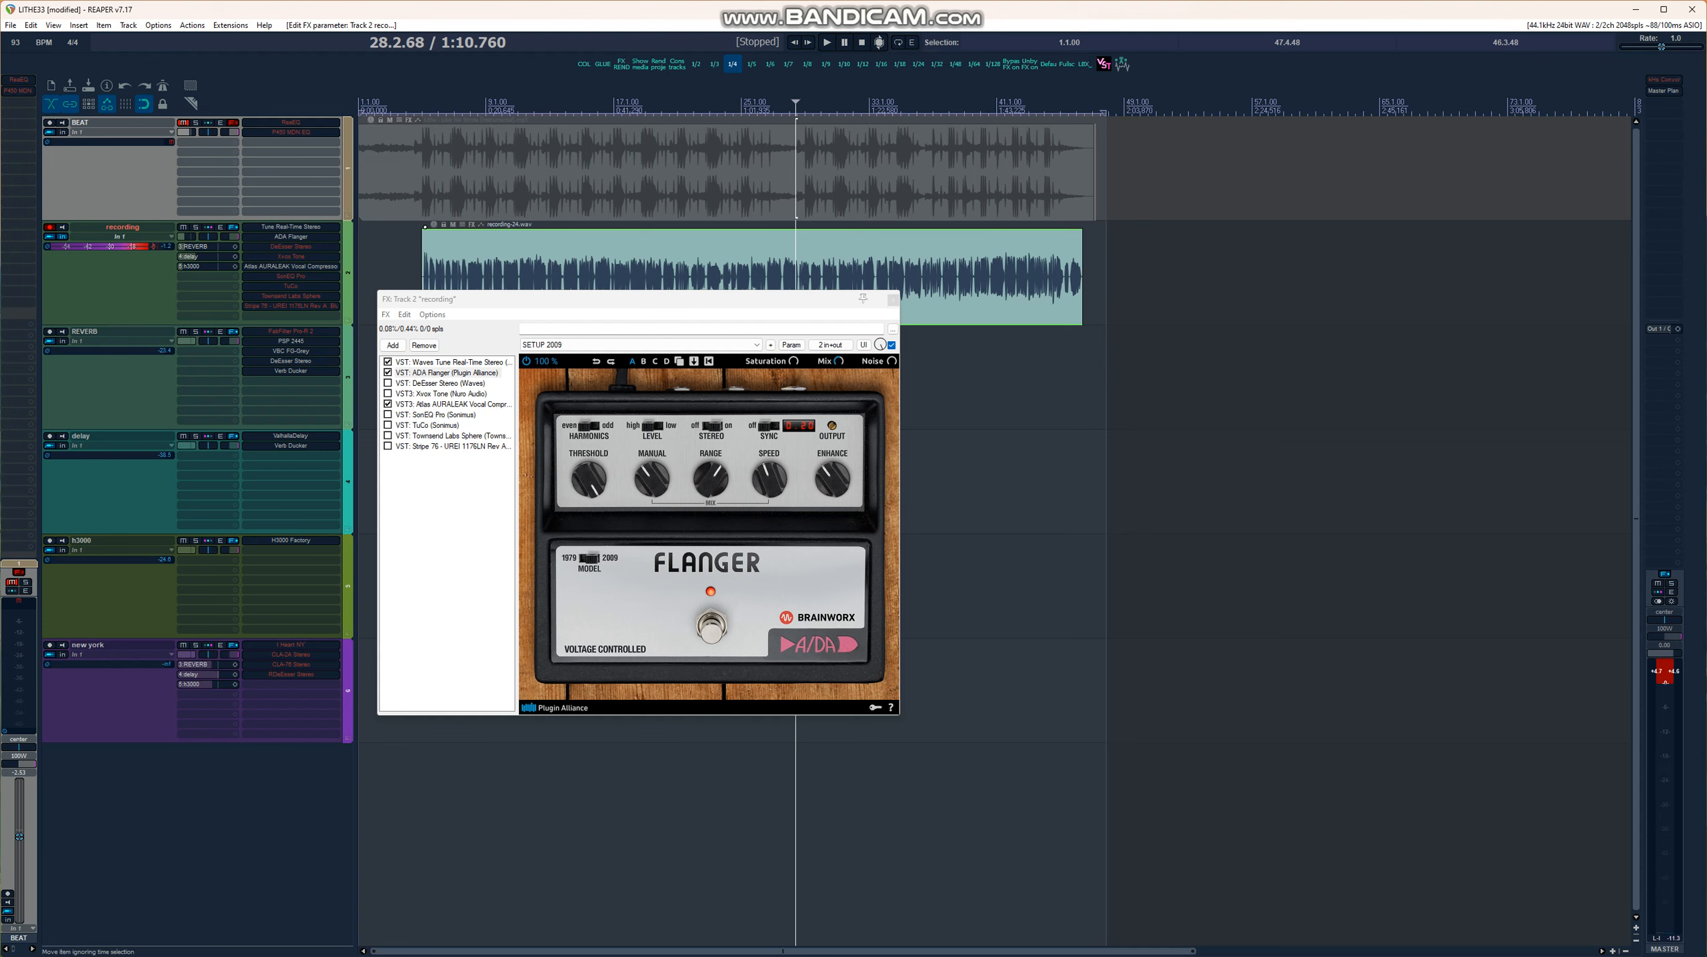
left_click(446, 383)
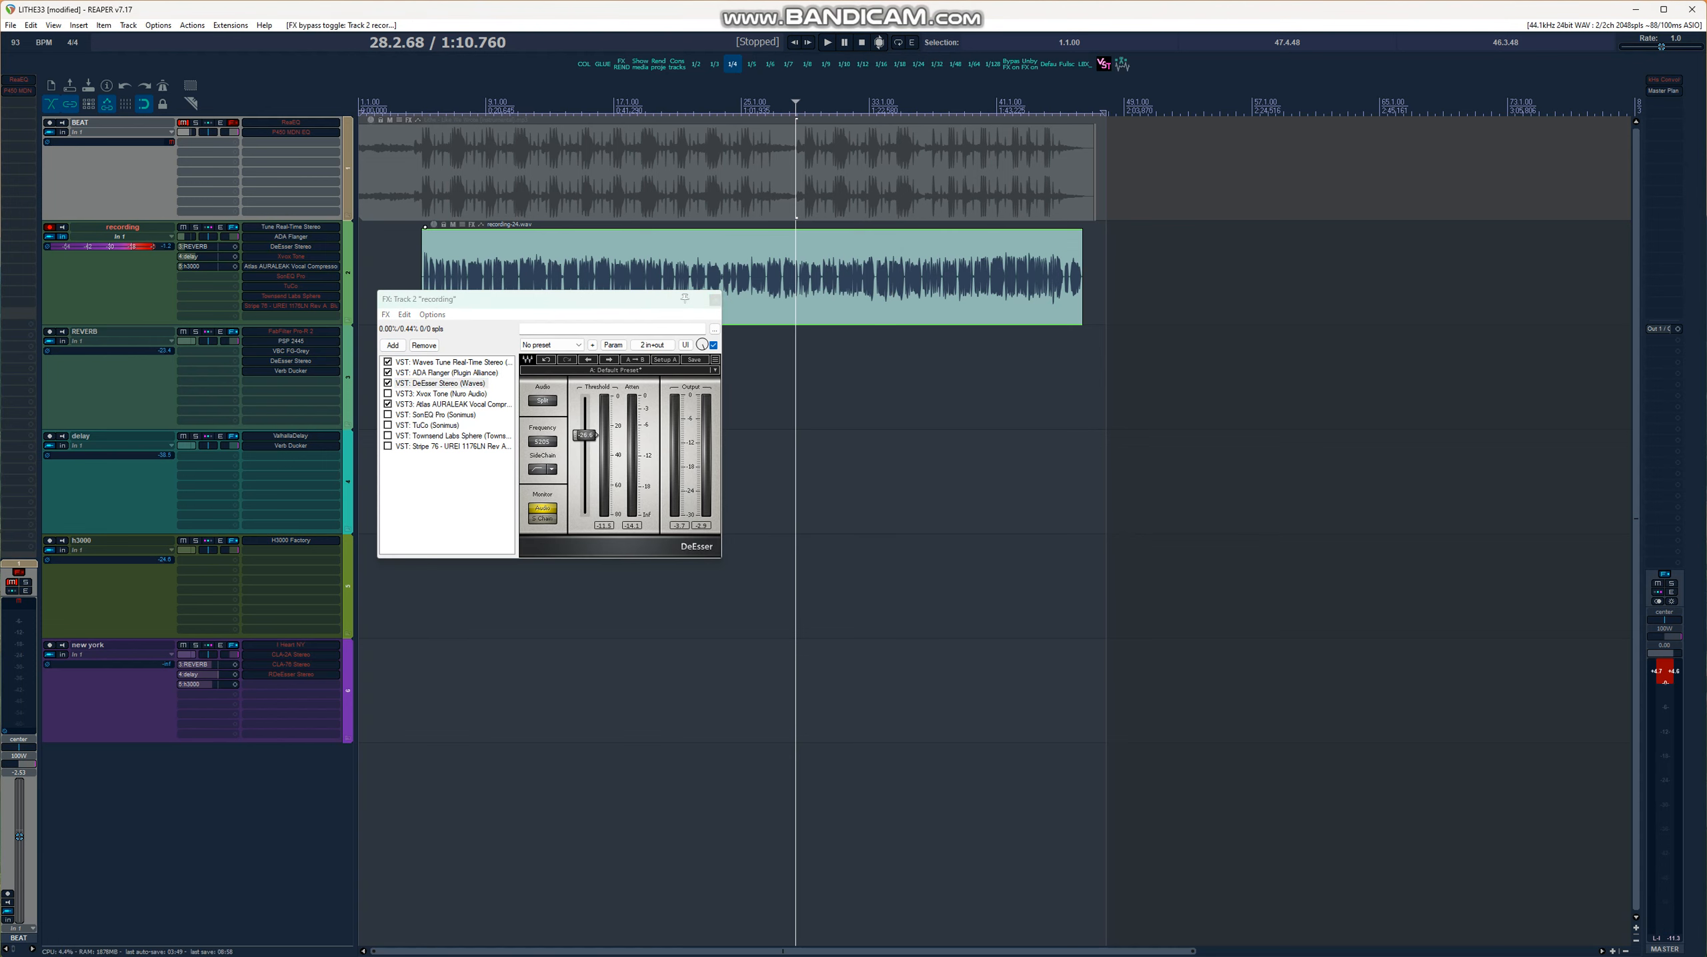
Start playback, then enable Axon Tone and SonEQ Pro in the vocal FX chain.
left_click(825, 41)
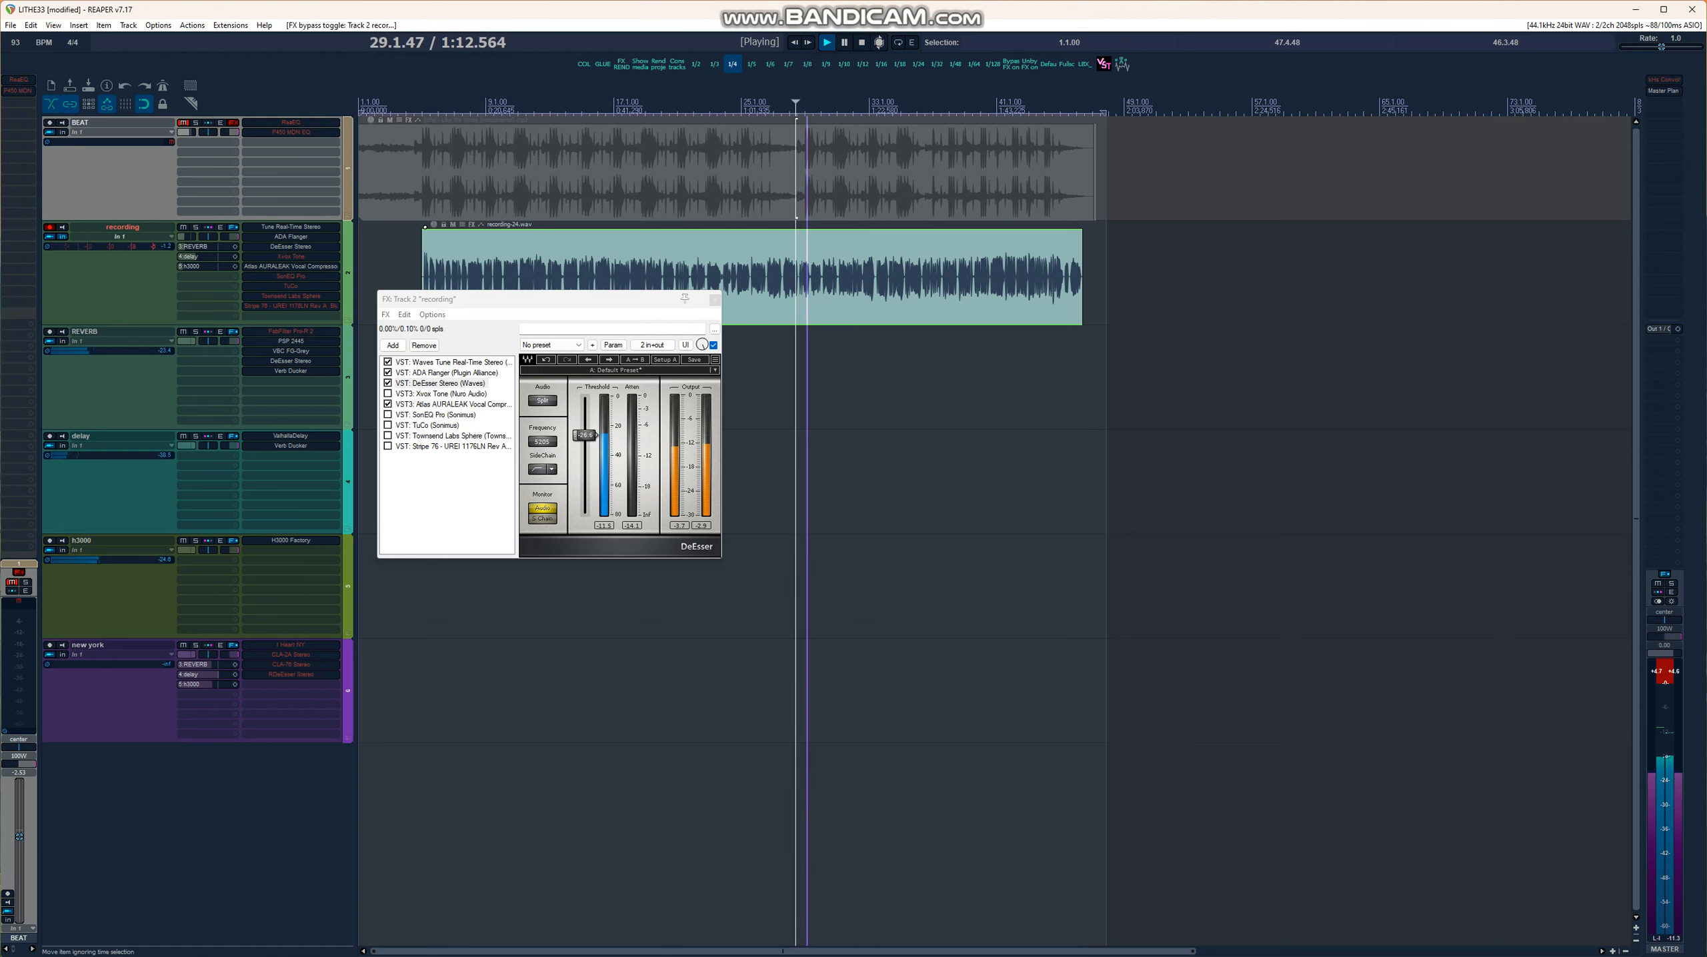
left_click(440, 393)
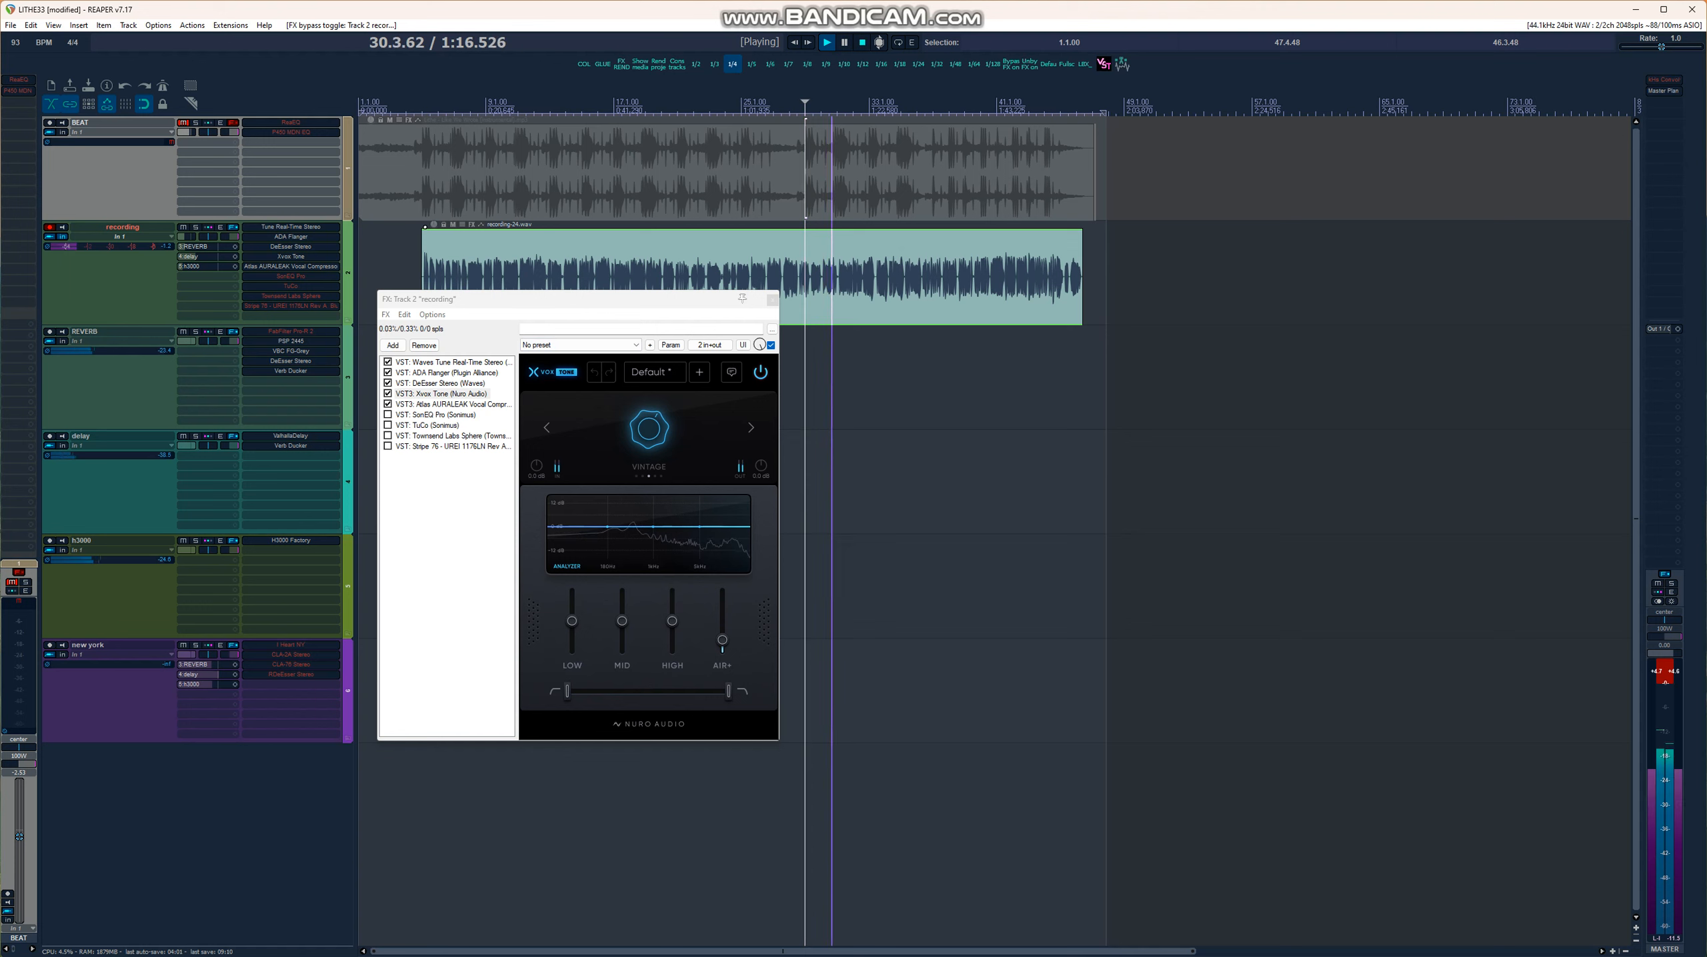
left_click(435, 414)
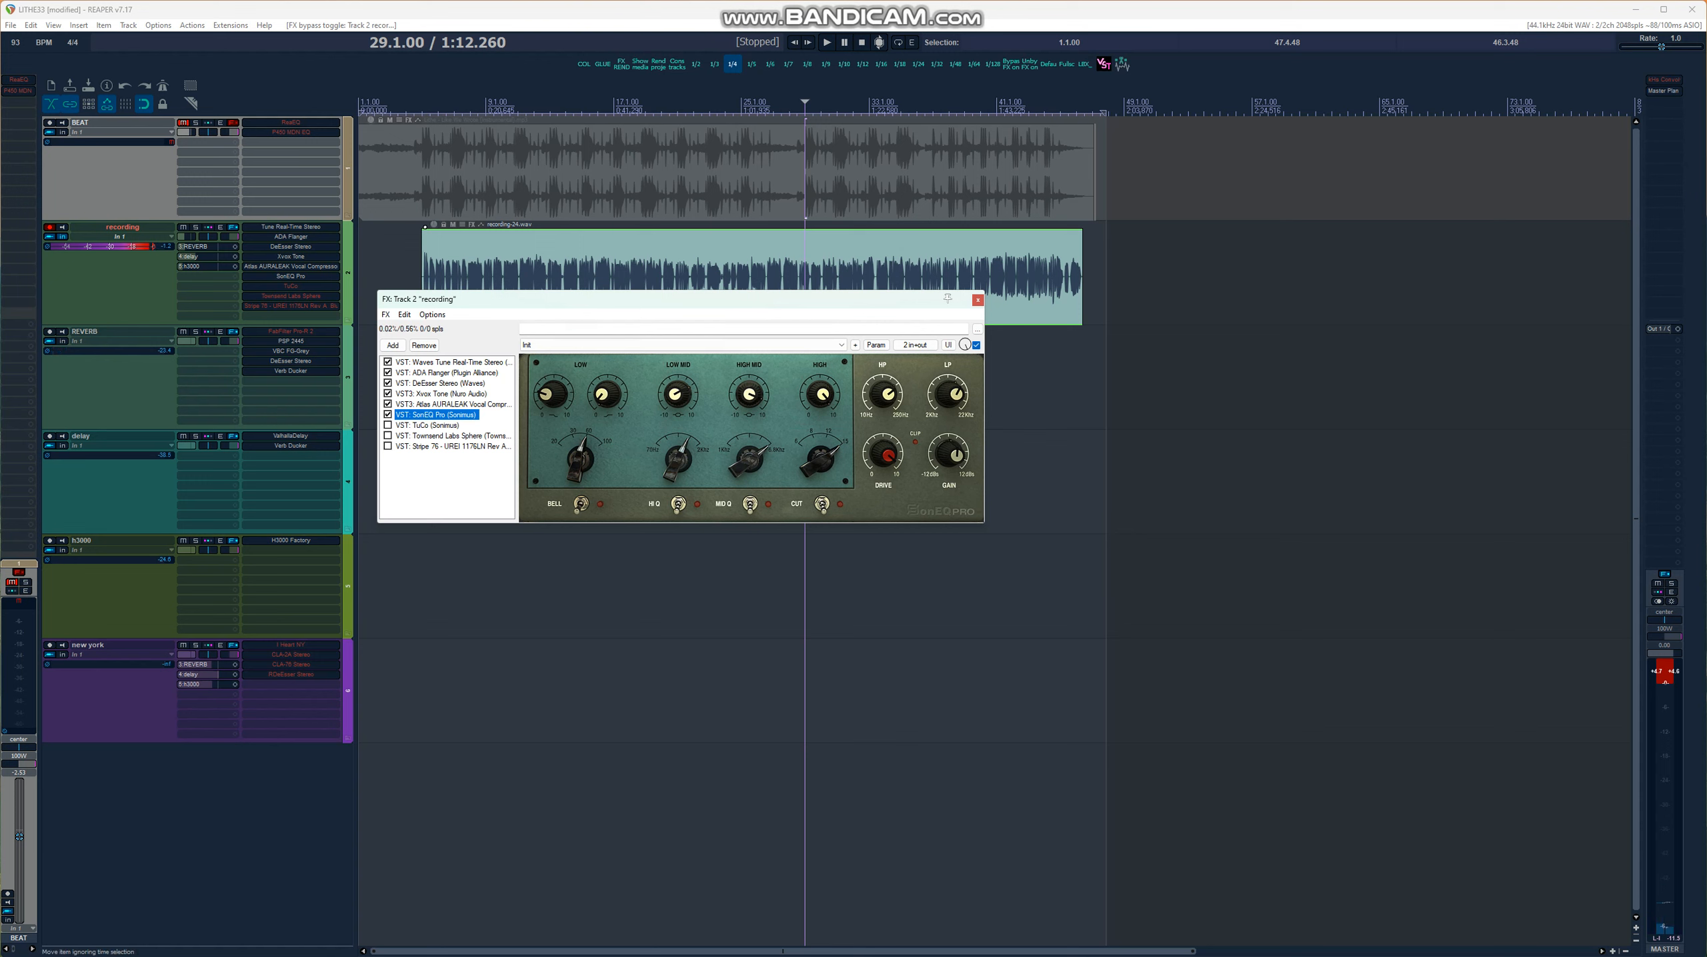
Briefly play and stop the vocal, then enable Sonimus TuCo and display its controls.
left_click(826, 42)
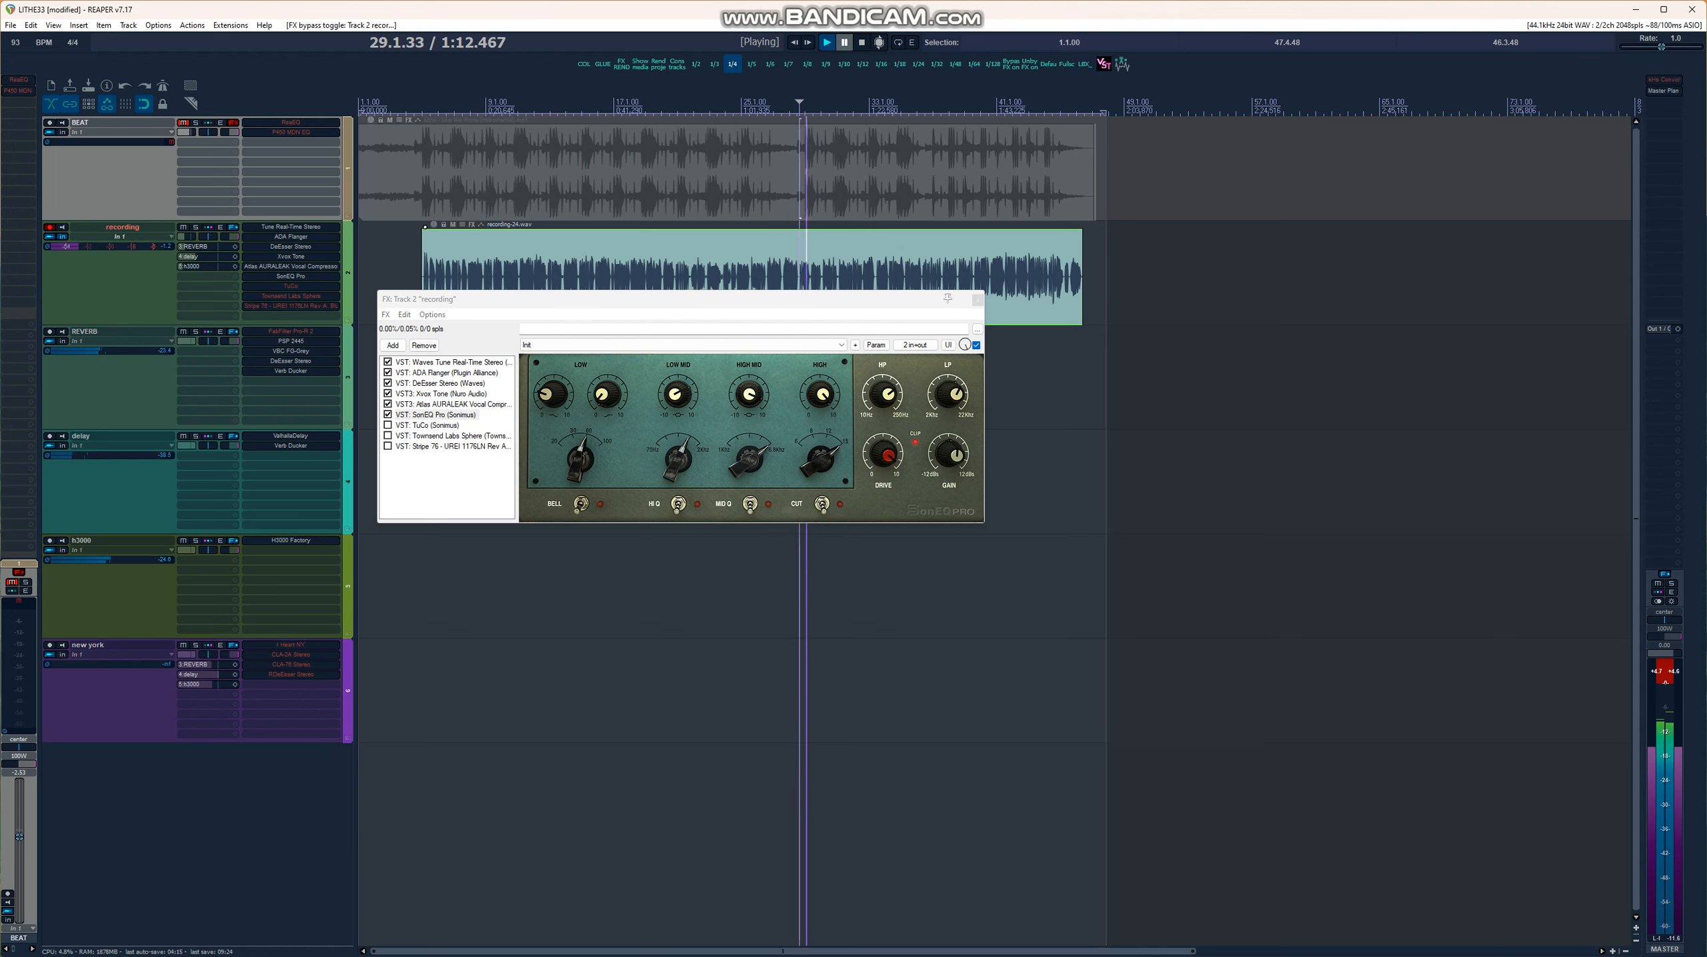
left_click(827, 42)
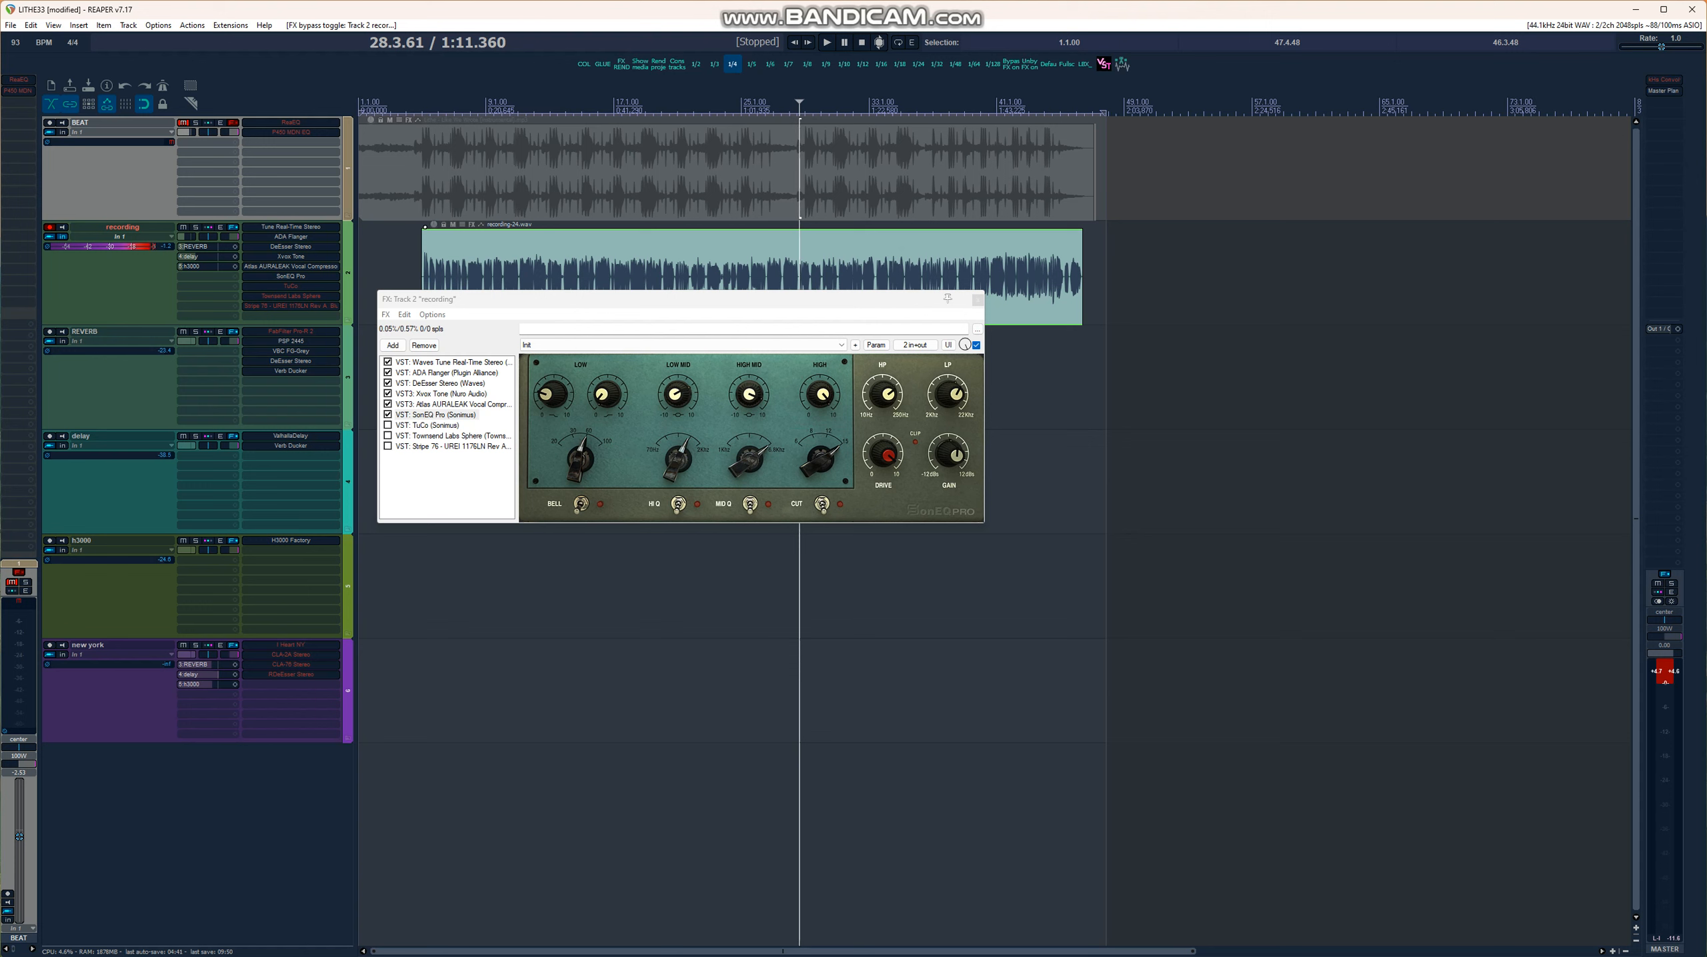
left_click(435, 415)
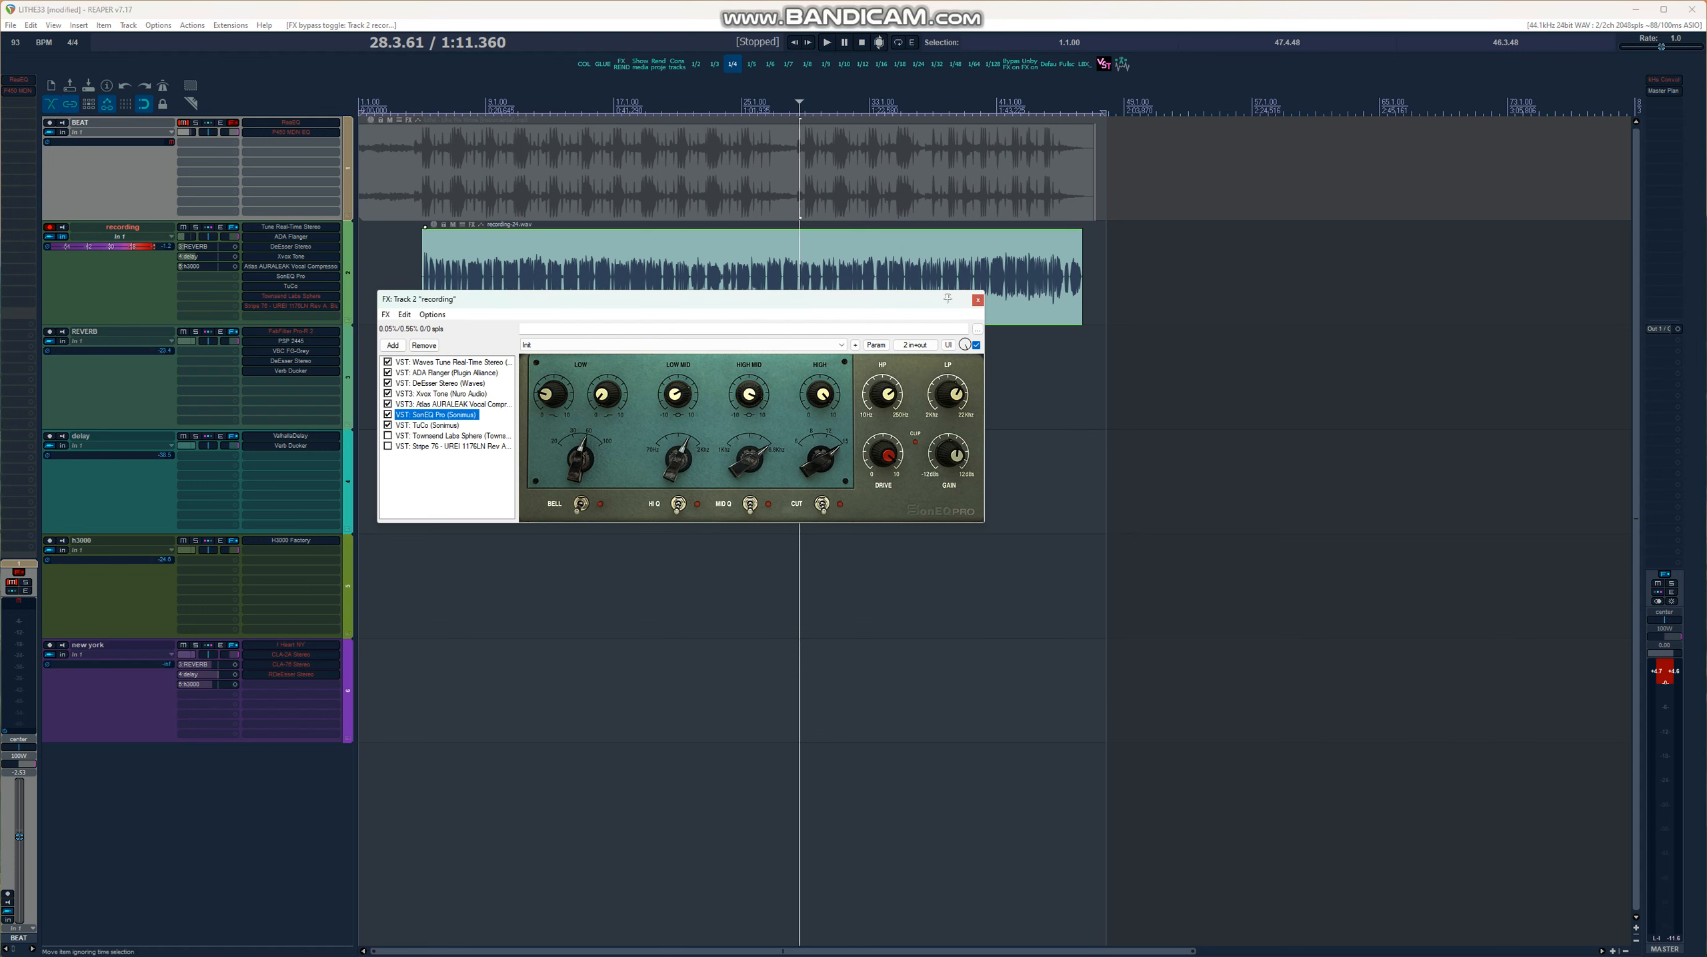
left_click(425, 424)
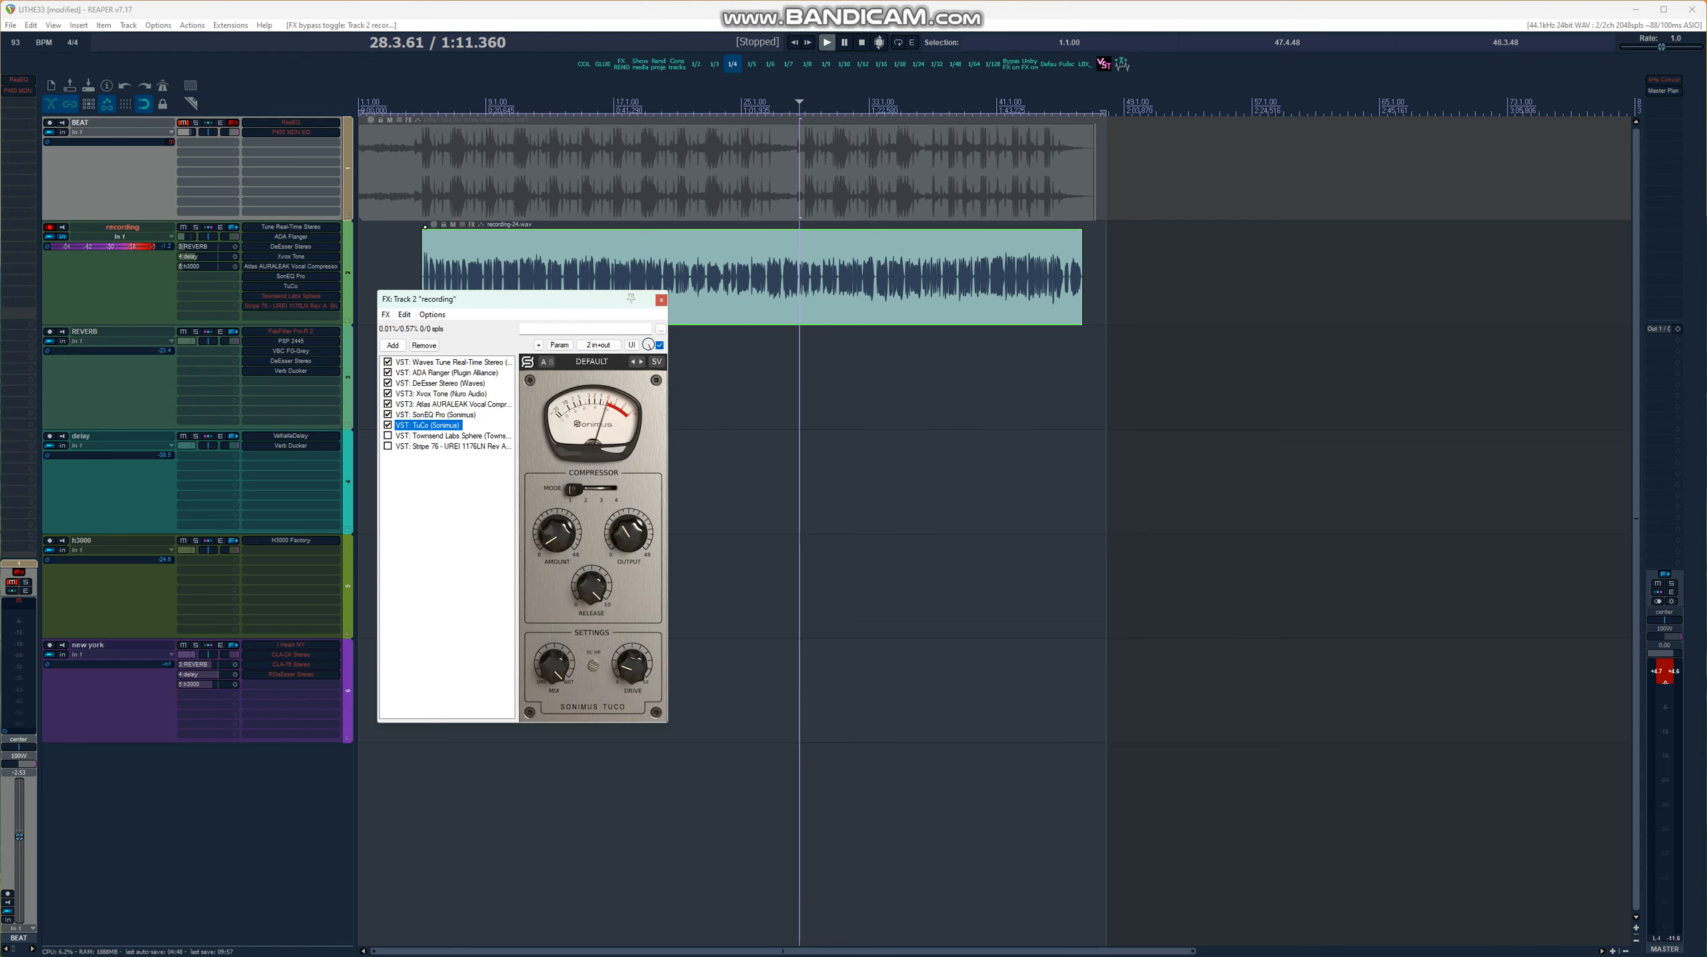
Unmute the BEAT track, stop playback, and display the Stripe 76 UREI 1176LN compressor.
left_click(826, 41)
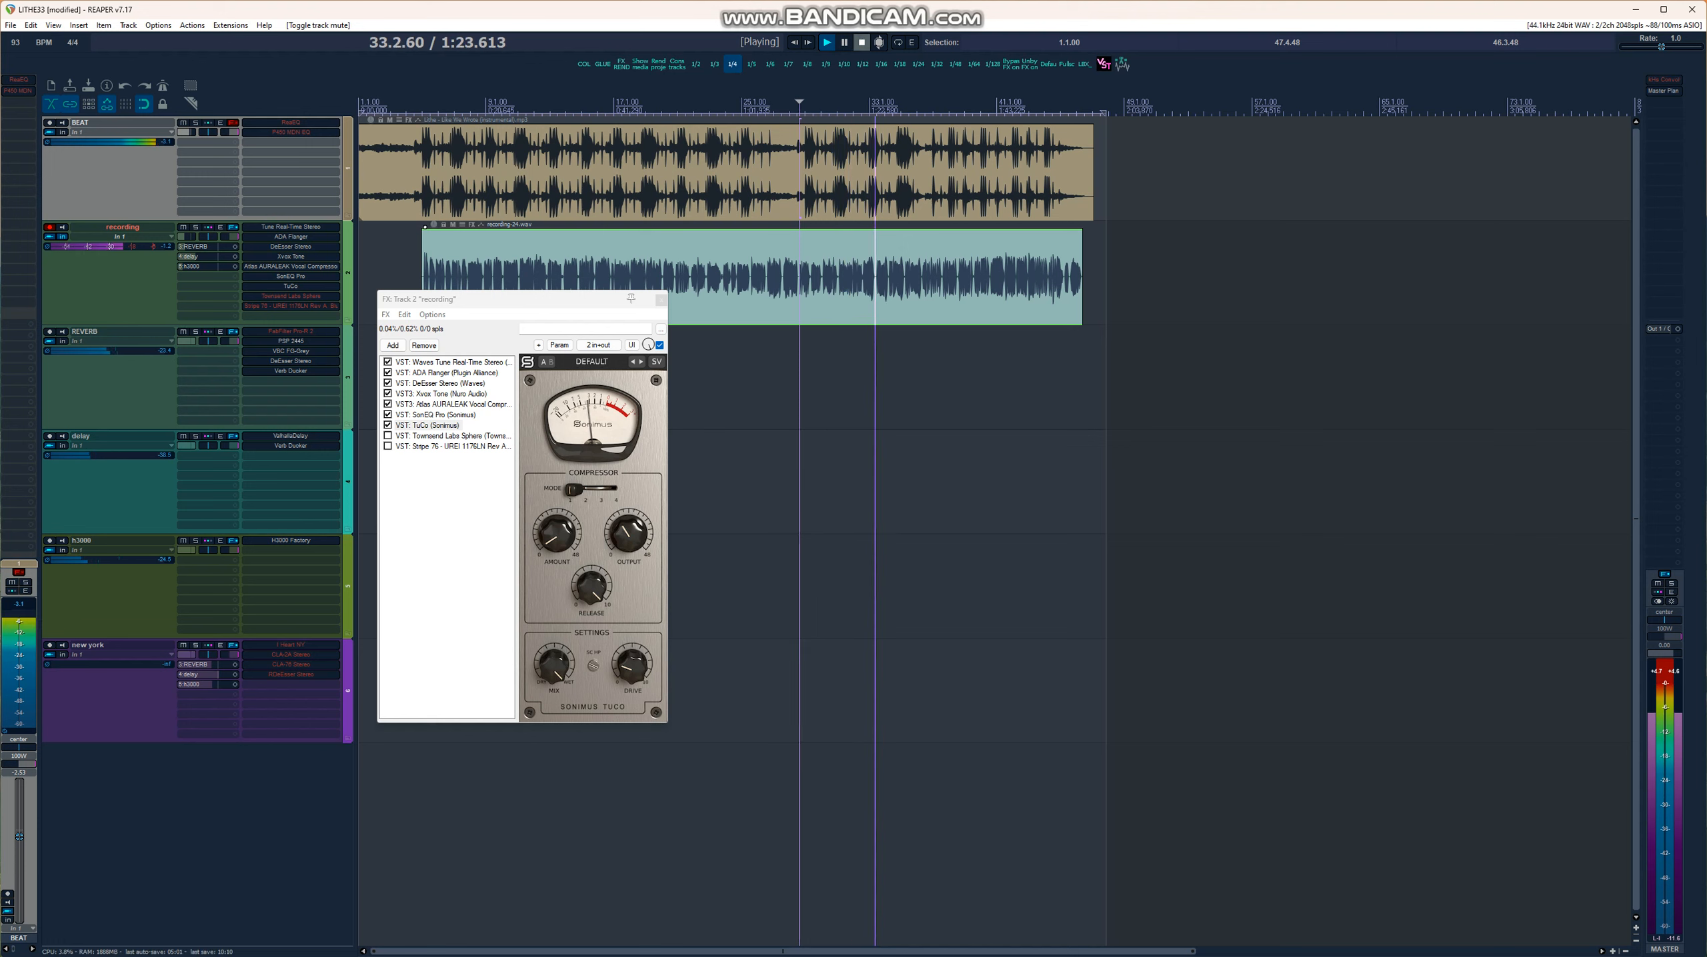
left_click(845, 42)
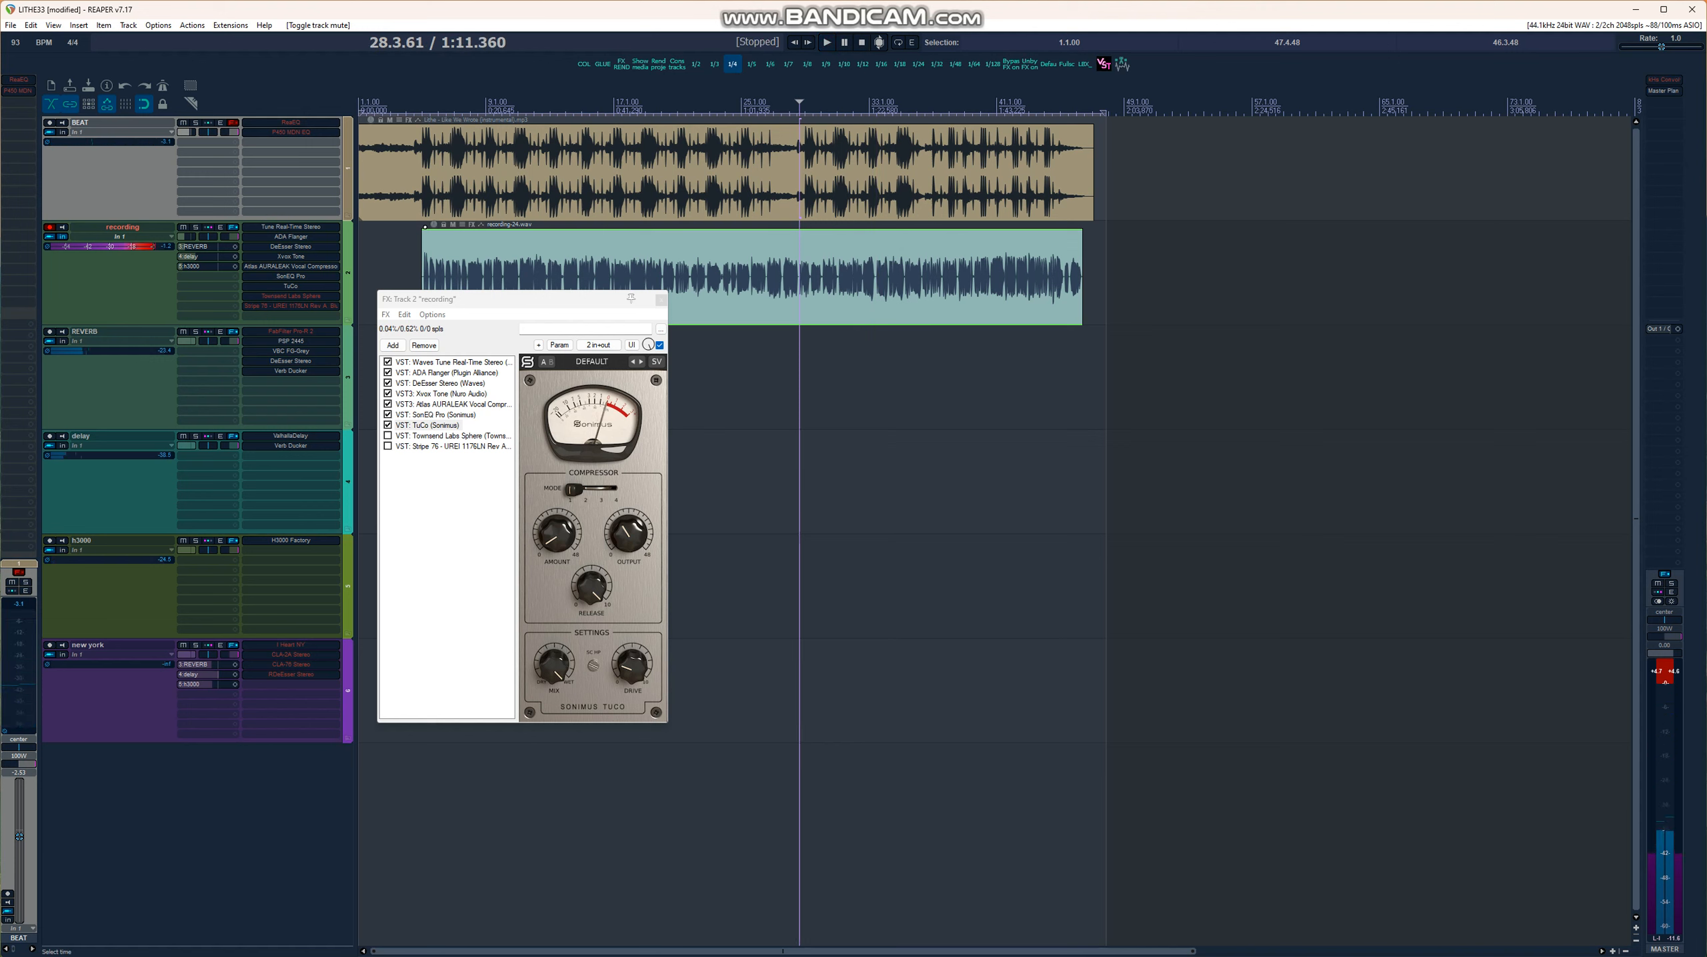
left_click(452, 435)
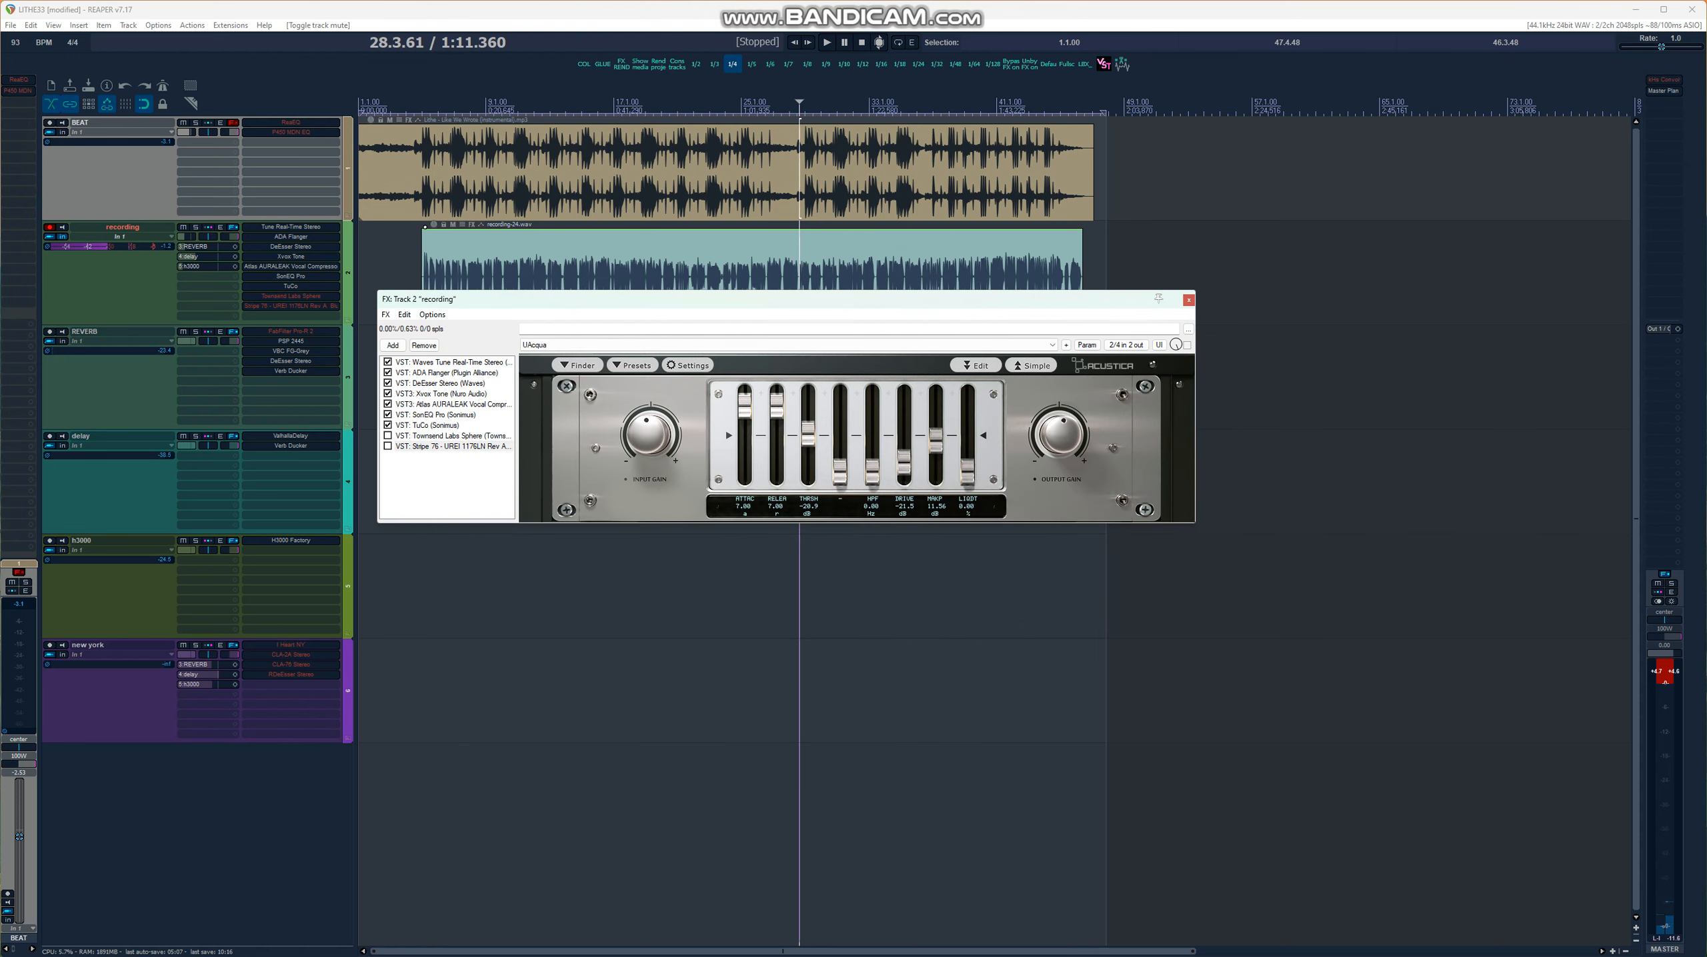
Enable Stripe 76, start playback, and bypass the ADA Flanger.
left_click(389, 446)
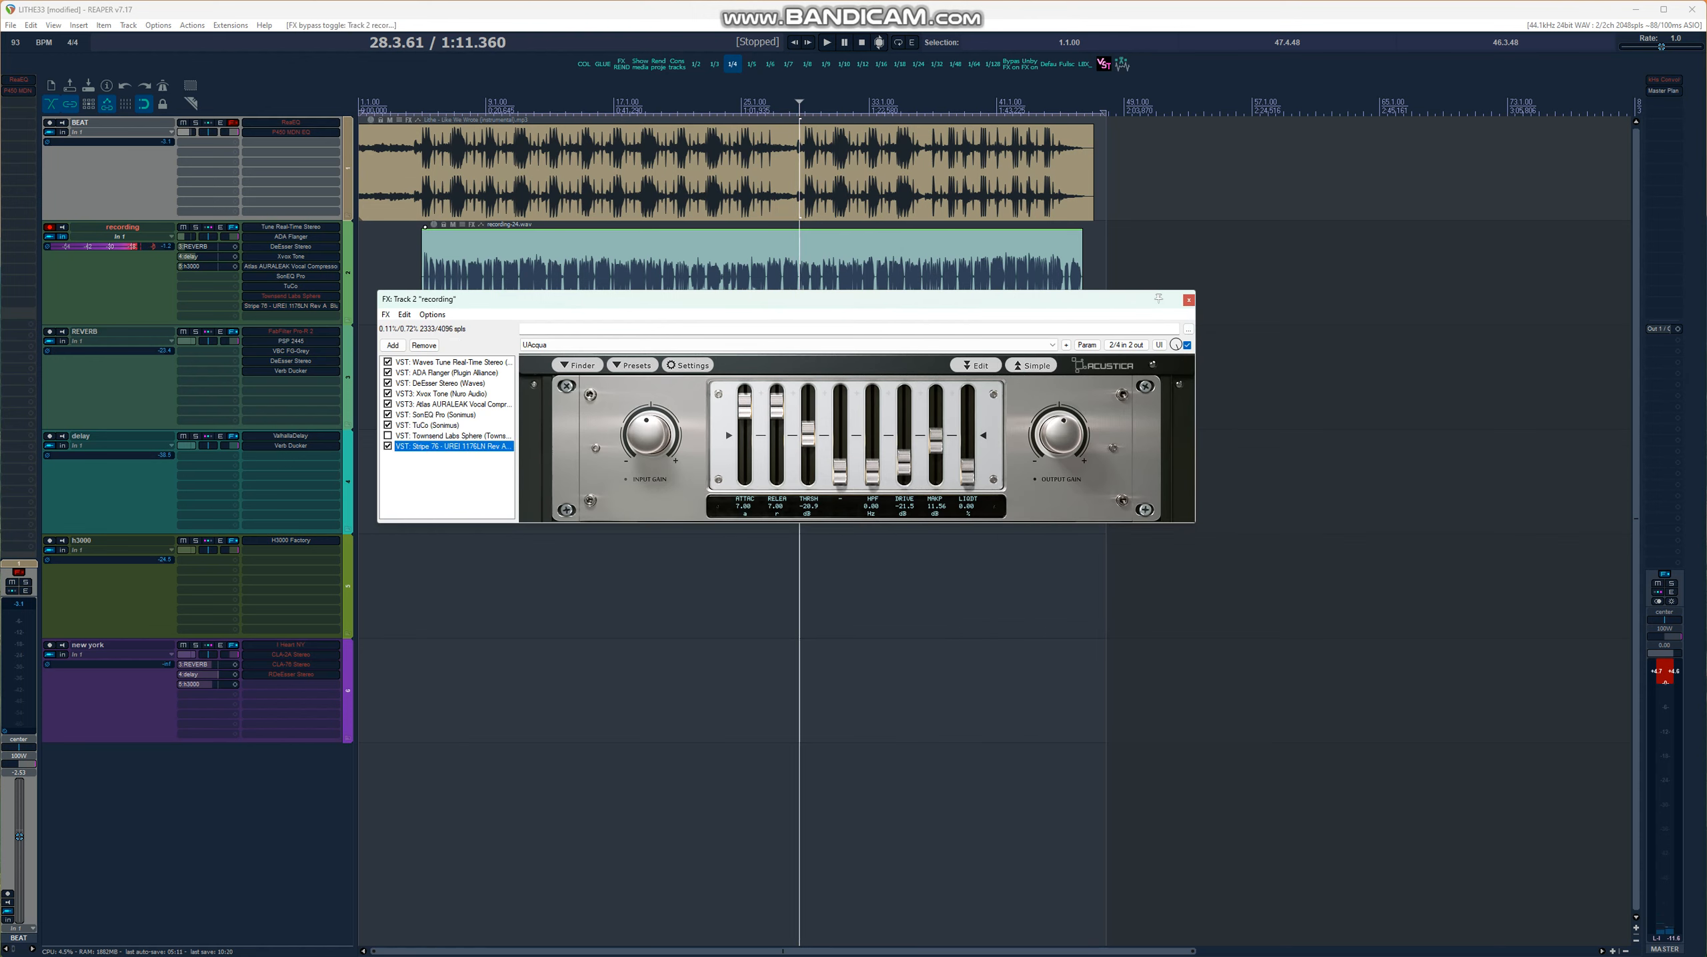
left_click(826, 42)
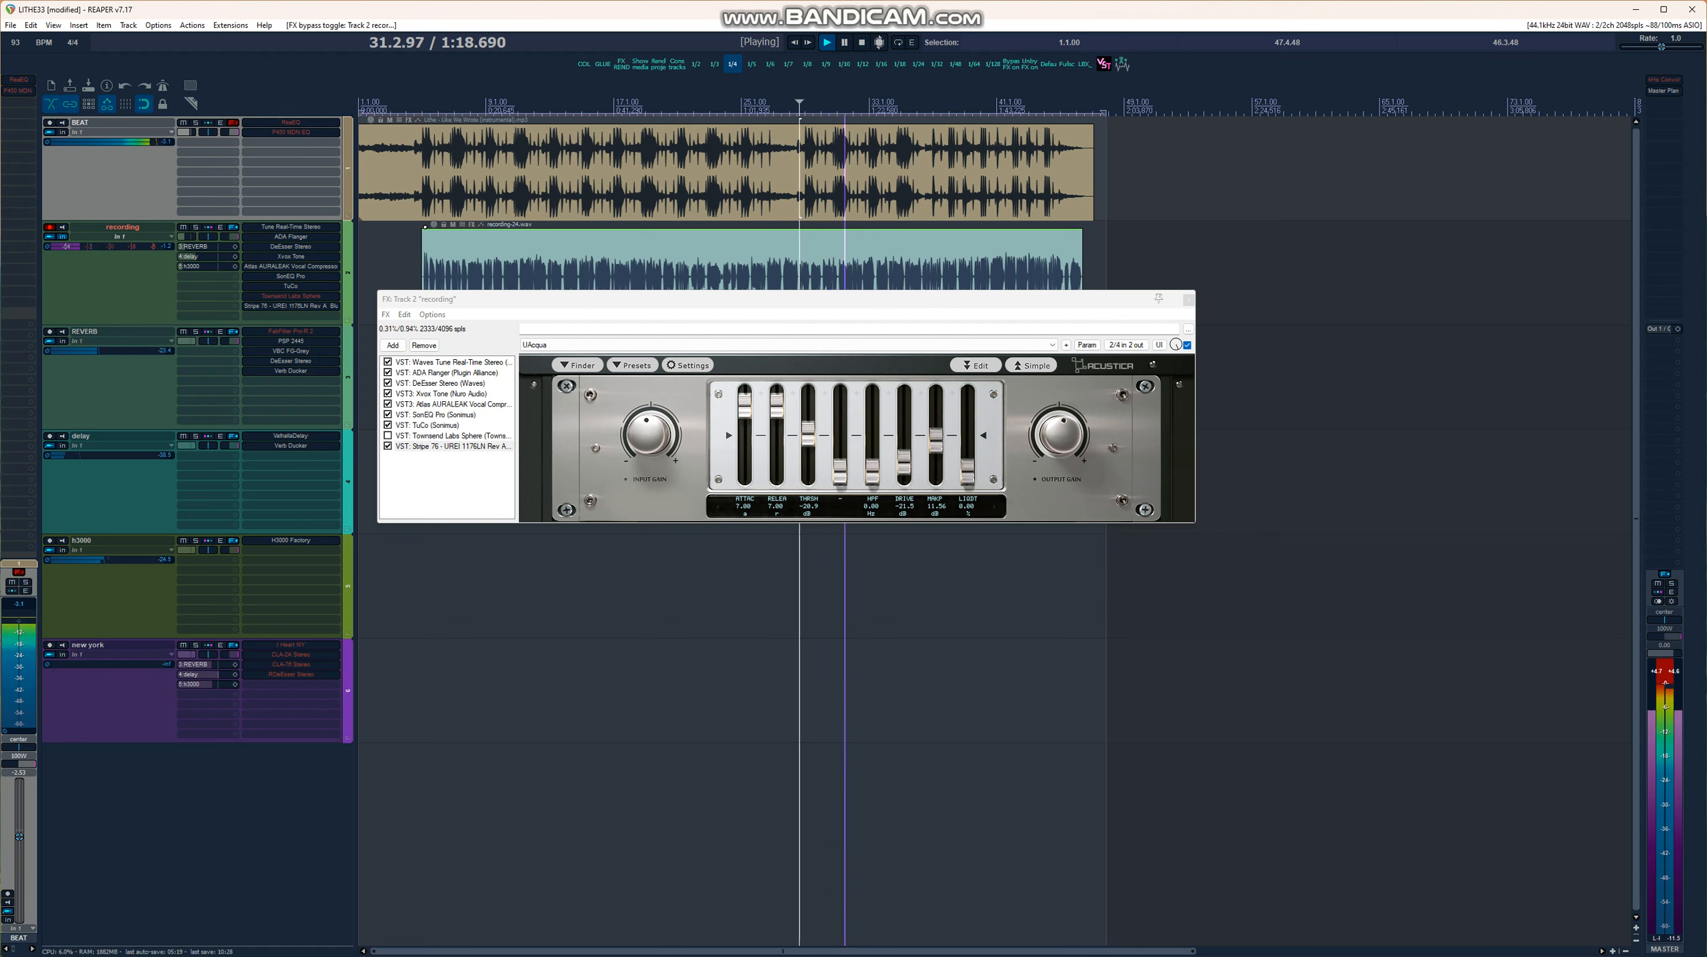
left_click(450, 446)
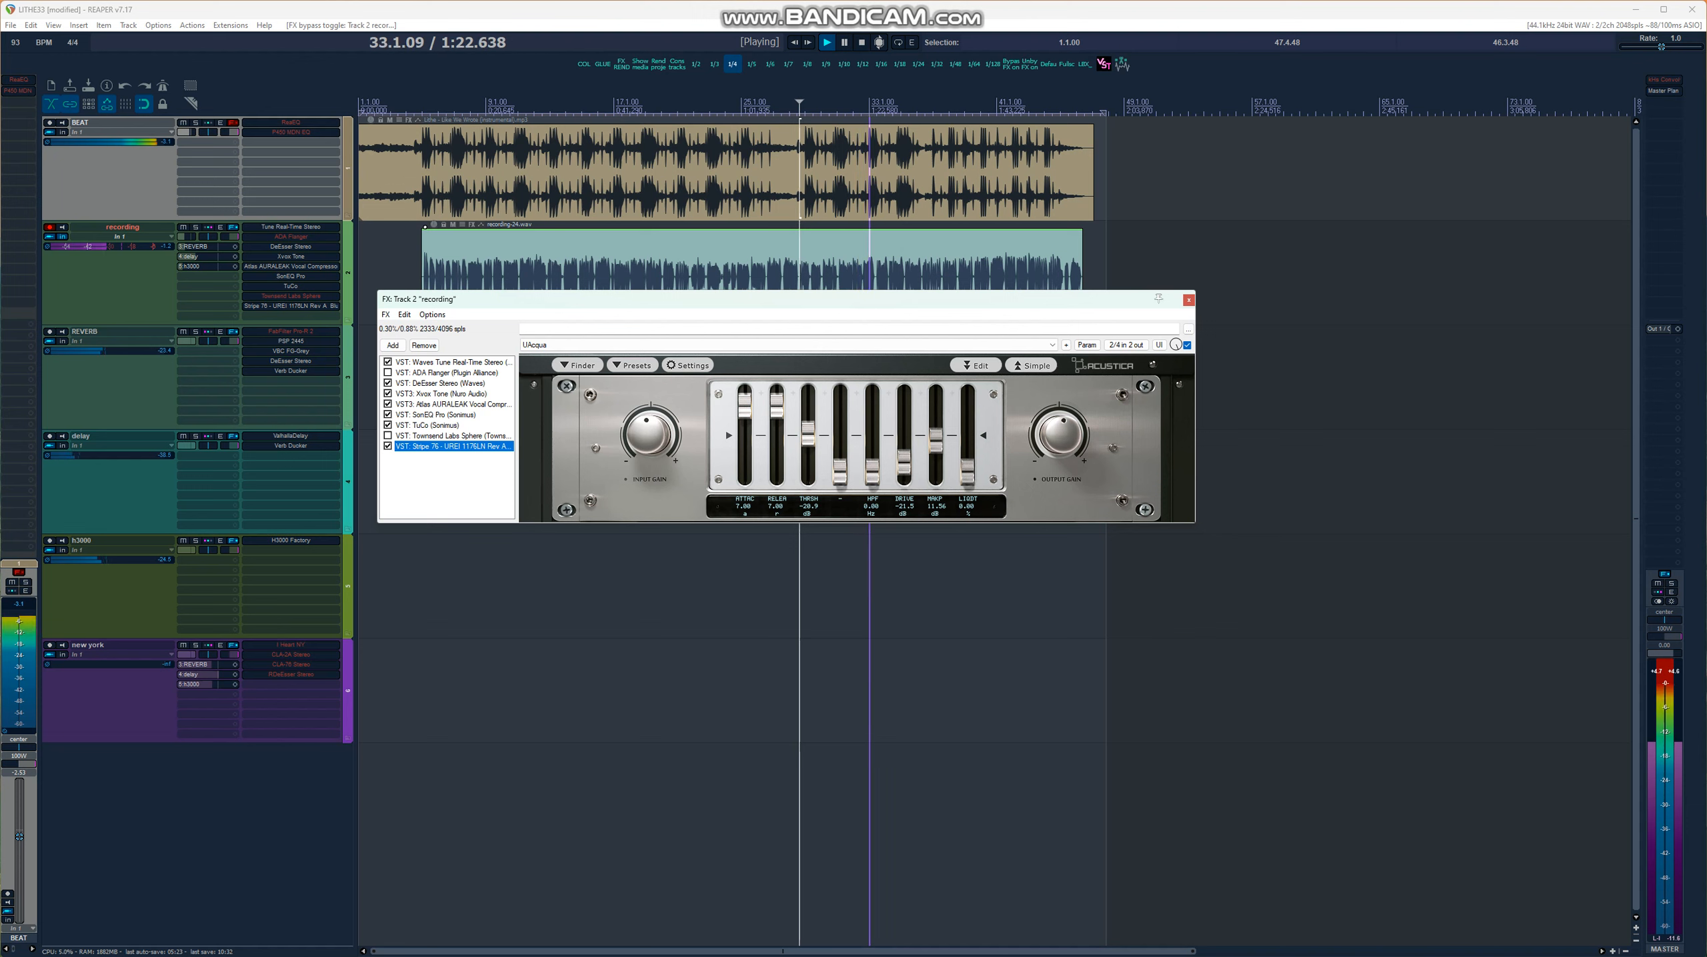
Re-enable and display the ADA Flanger, then stop playback.
left_click(449, 361)
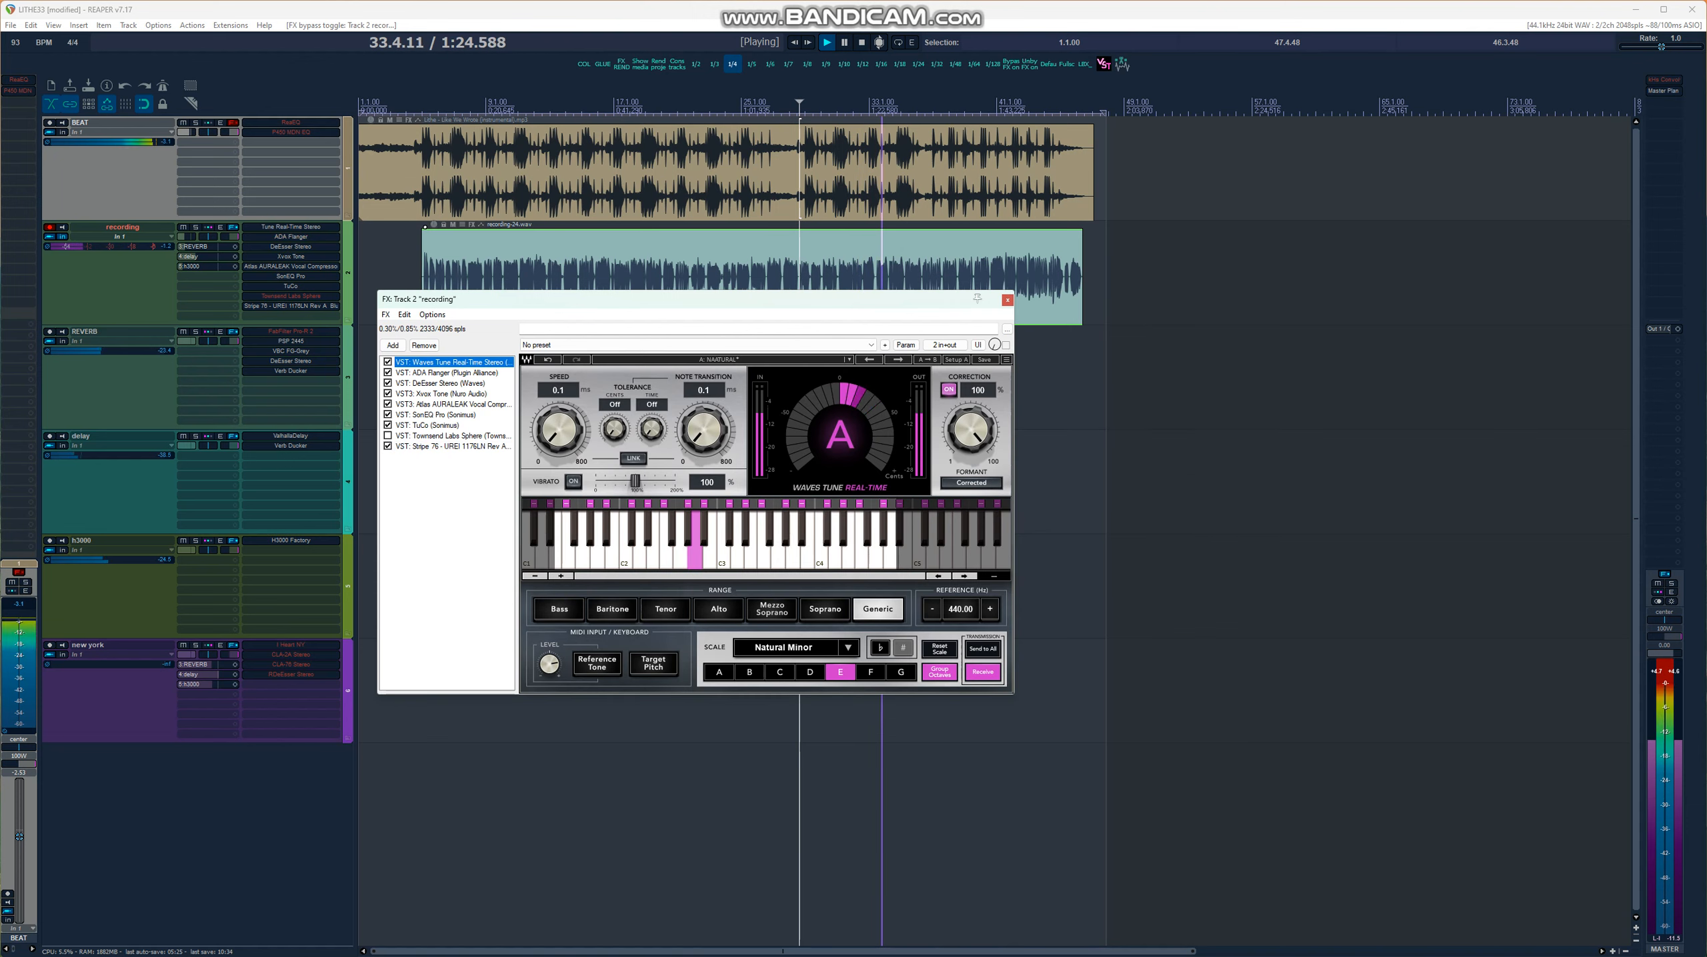
left_click(446, 372)
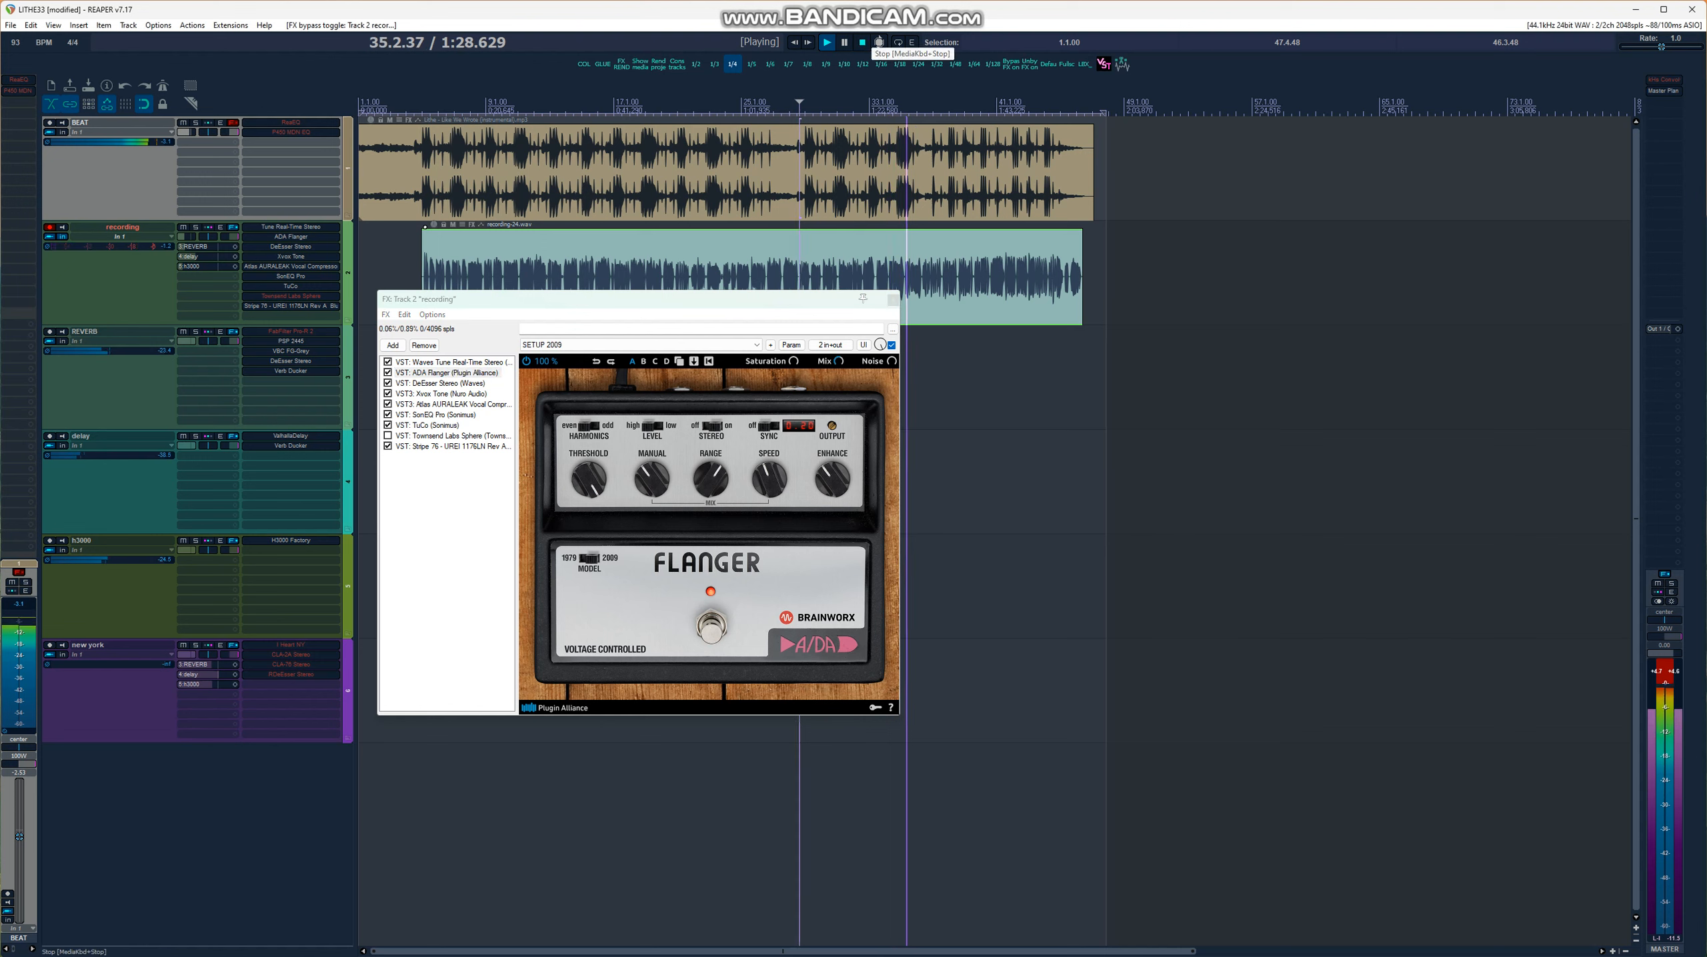
left_click(640, 344)
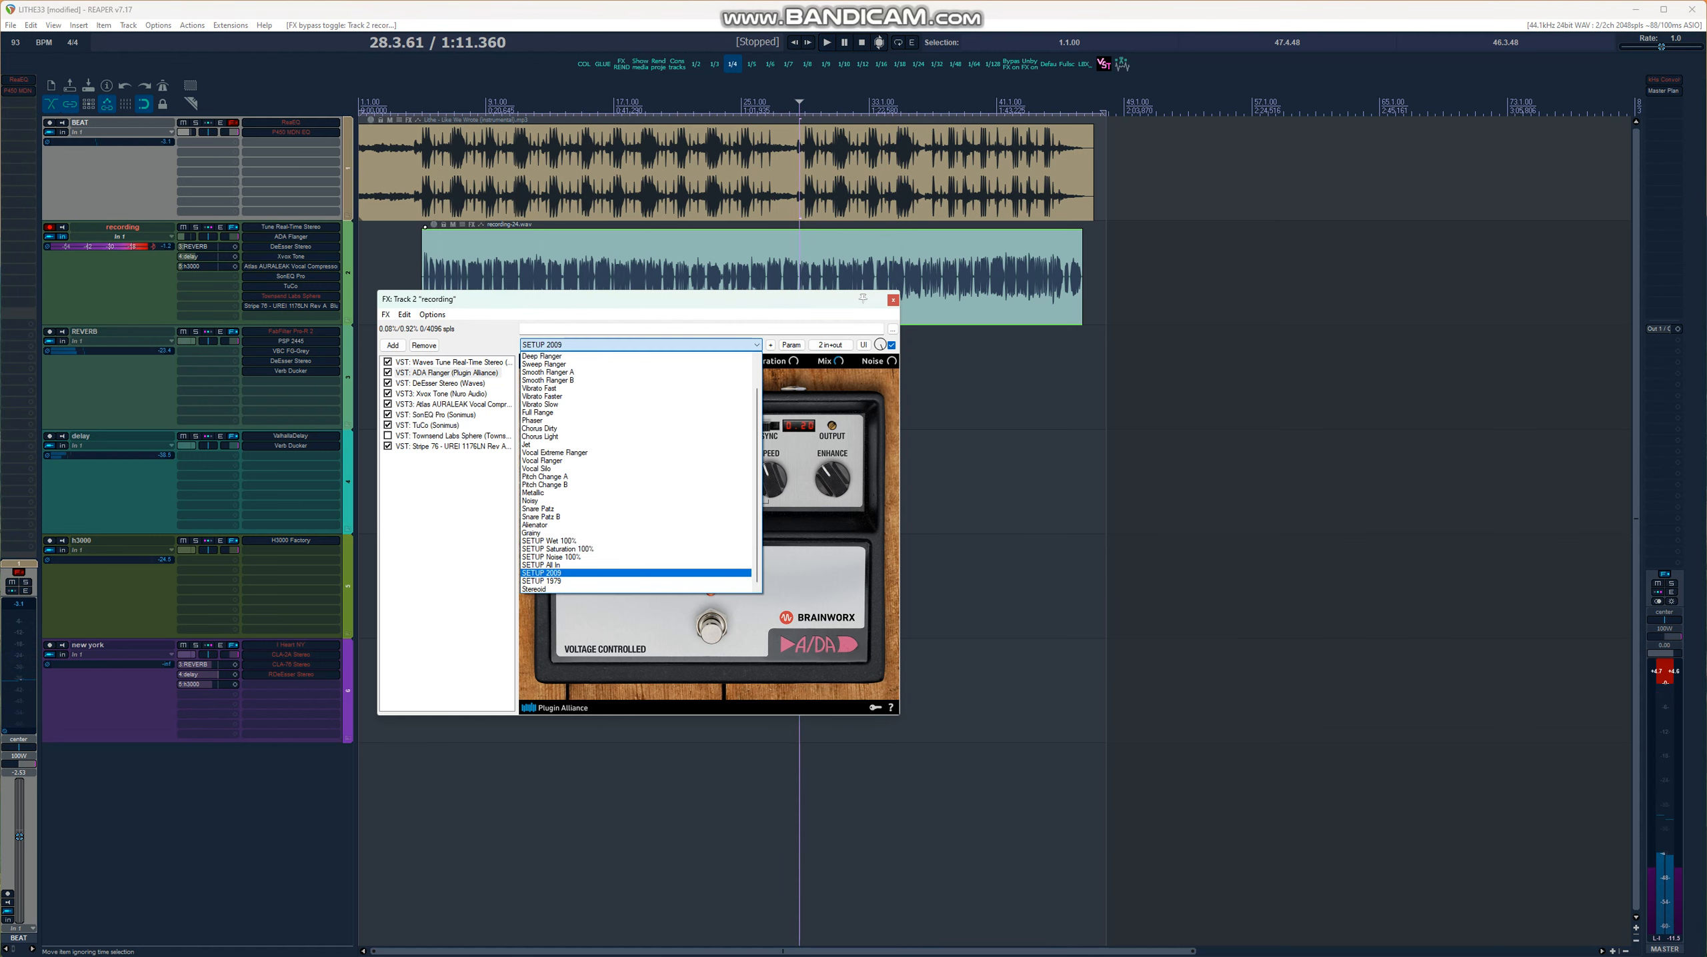